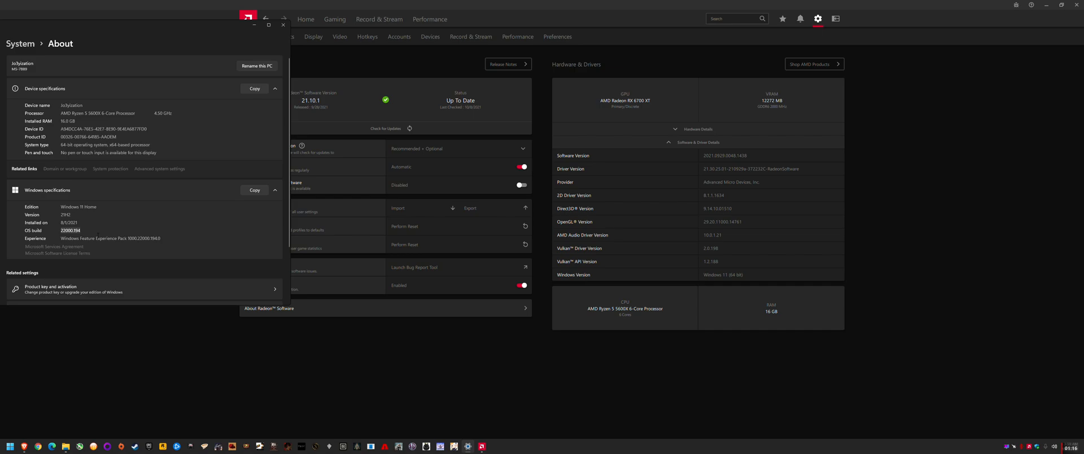
mouse_move(84, 438)
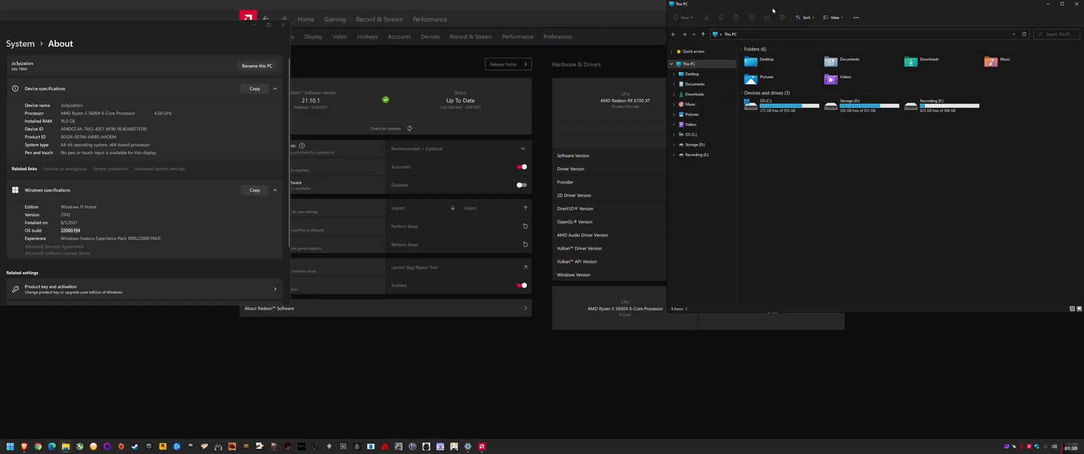
mouse_move(173, 388)
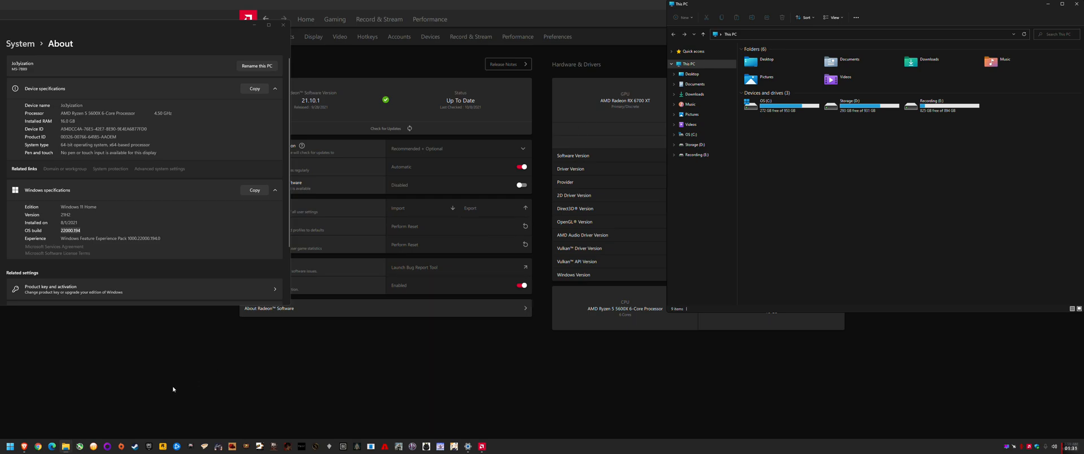
mouse_move(812, 6)
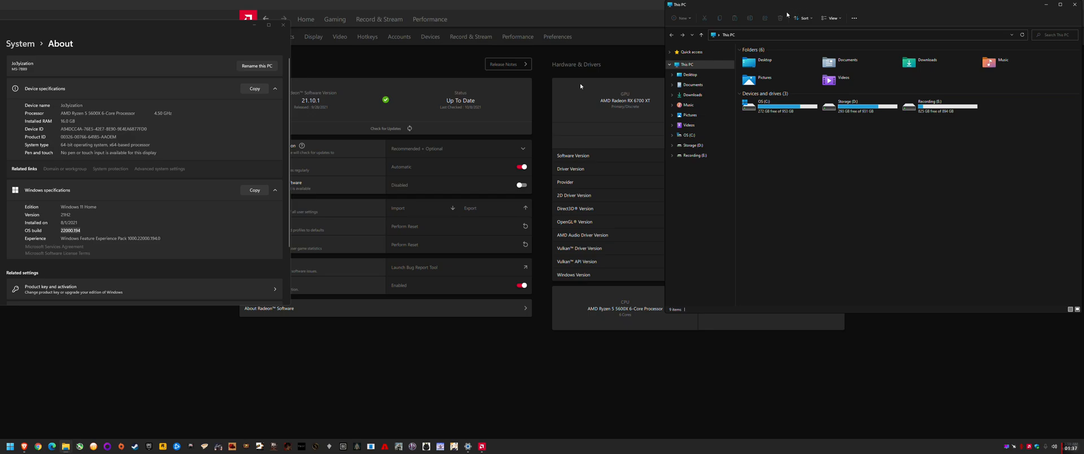
mouse_move(757, 23)
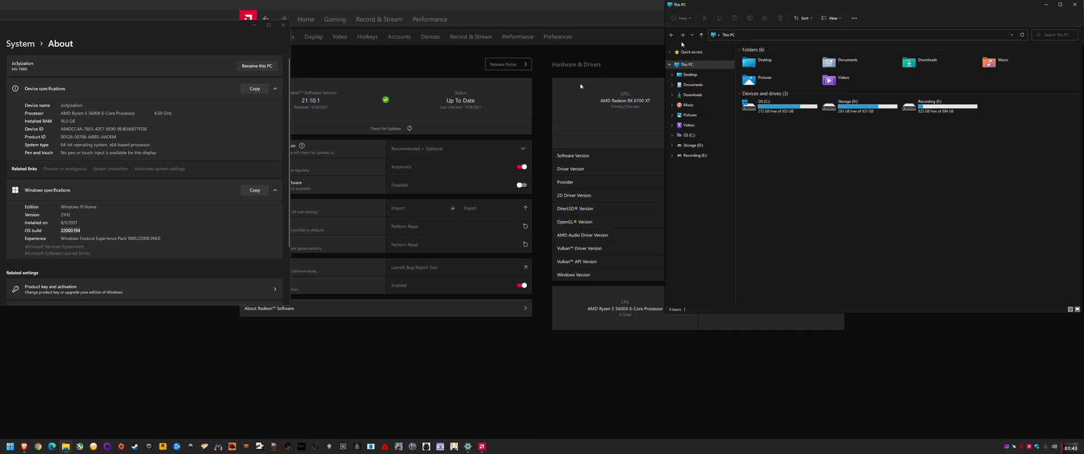
mouse_move(640, 63)
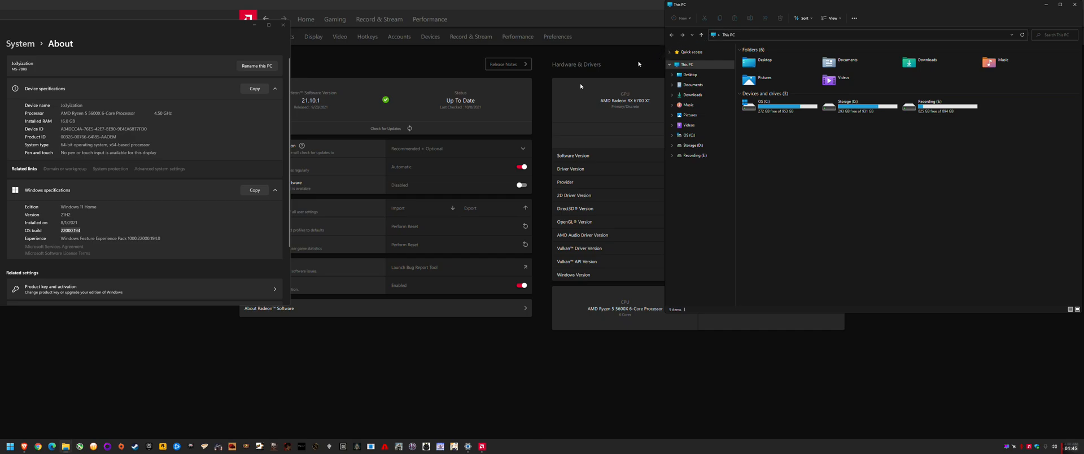
mouse_move(606, 75)
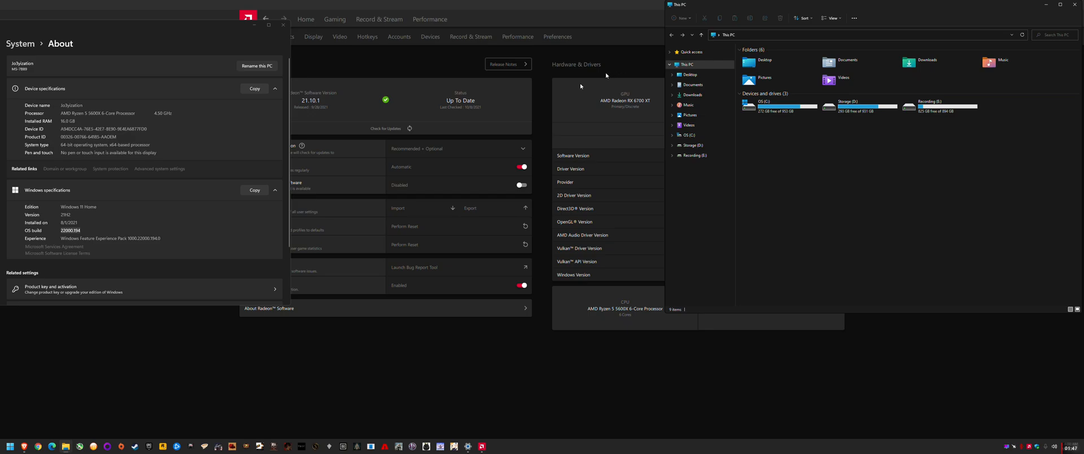
mouse_move(582, 84)
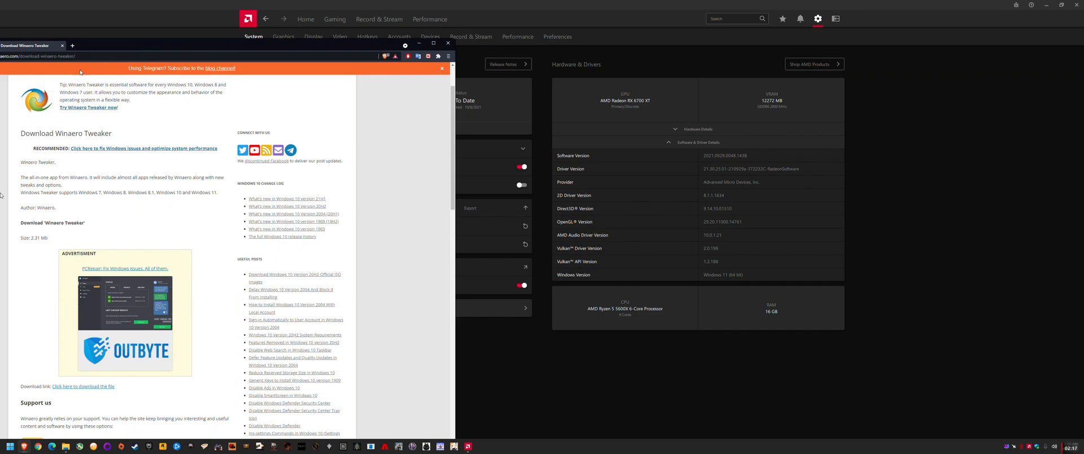
mouse_move(1, 130)
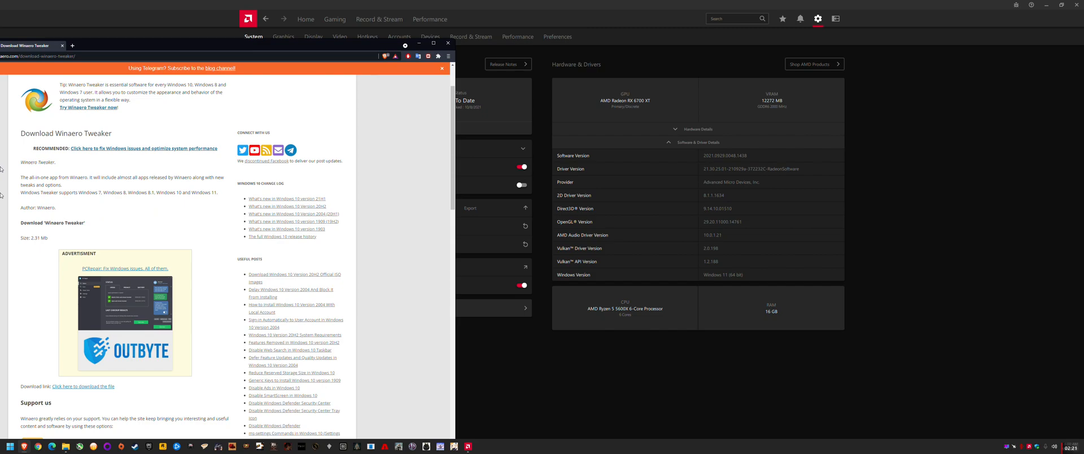
mouse_move(23, 176)
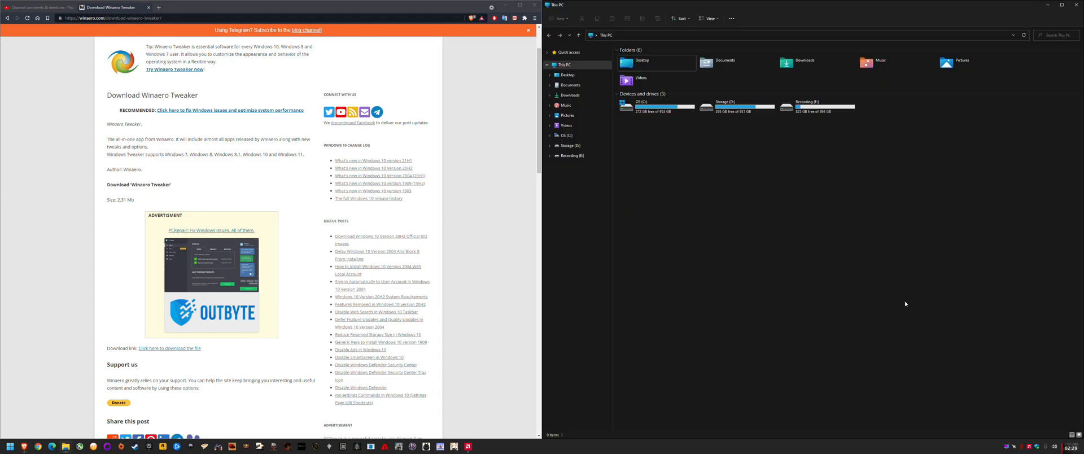
mouse_move(806, 20)
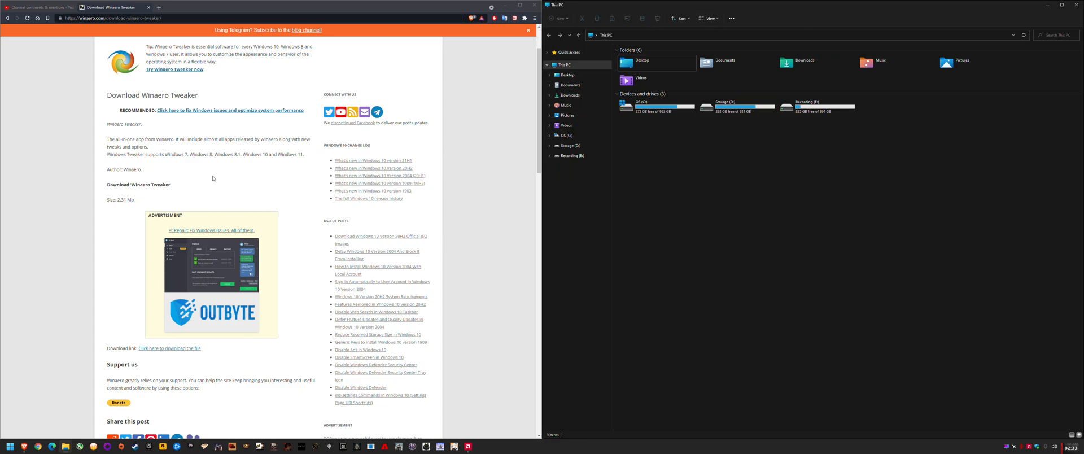
mouse_move(832, 329)
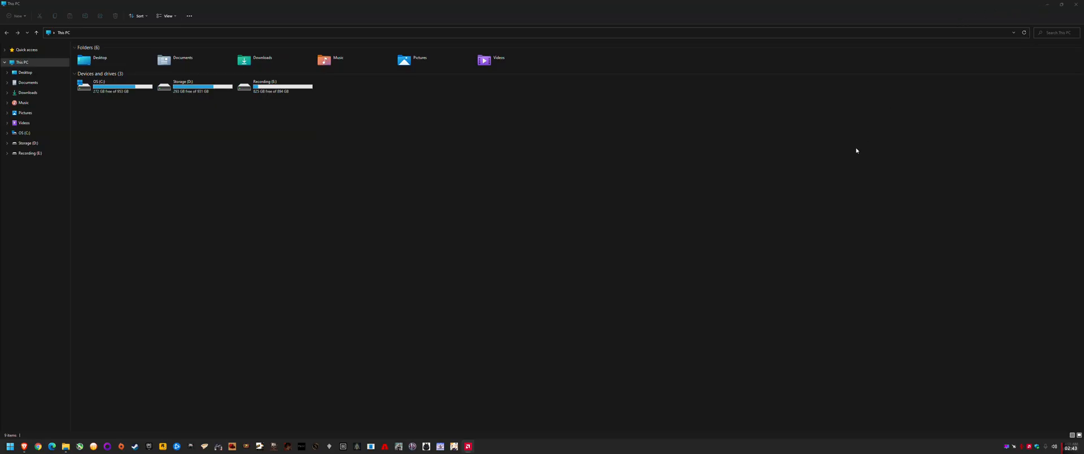
mouse_move(879, 128)
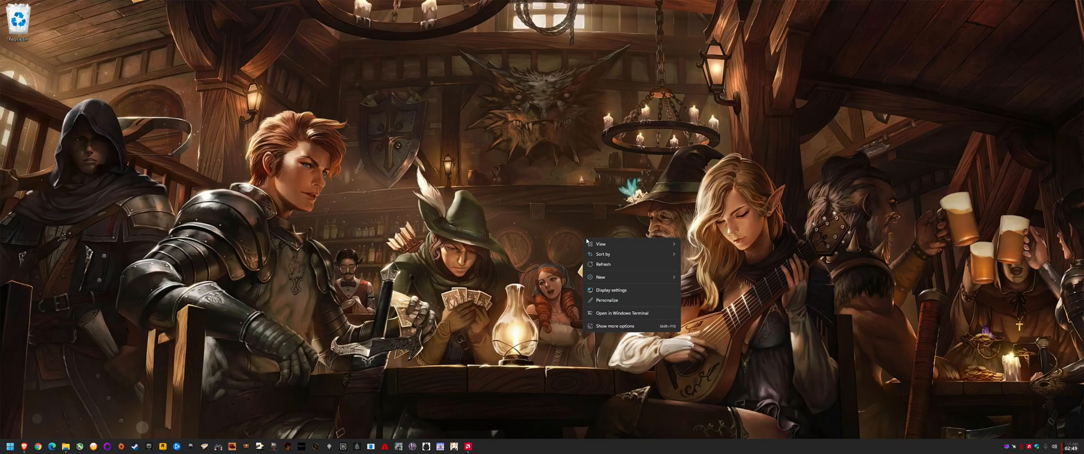
mouse_move(615, 325)
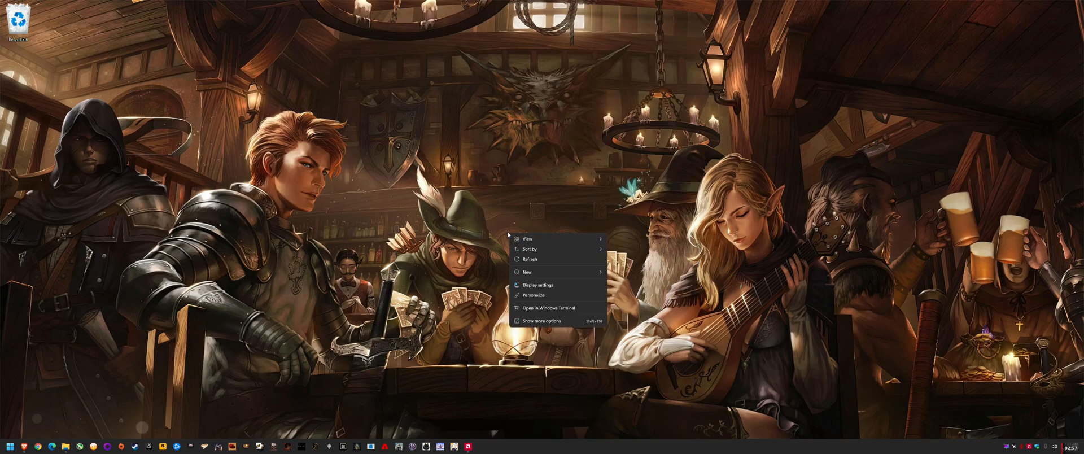
mouse_move(436, 155)
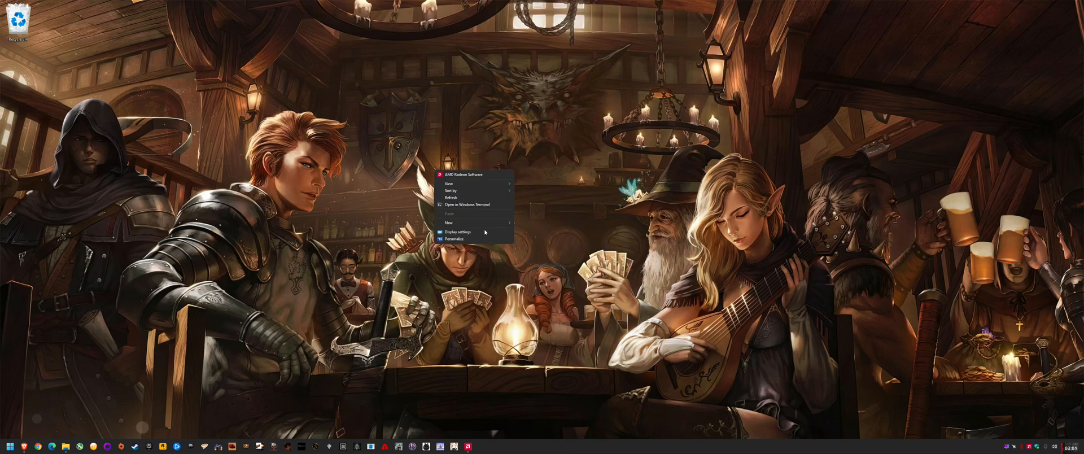
mouse_move(470, 175)
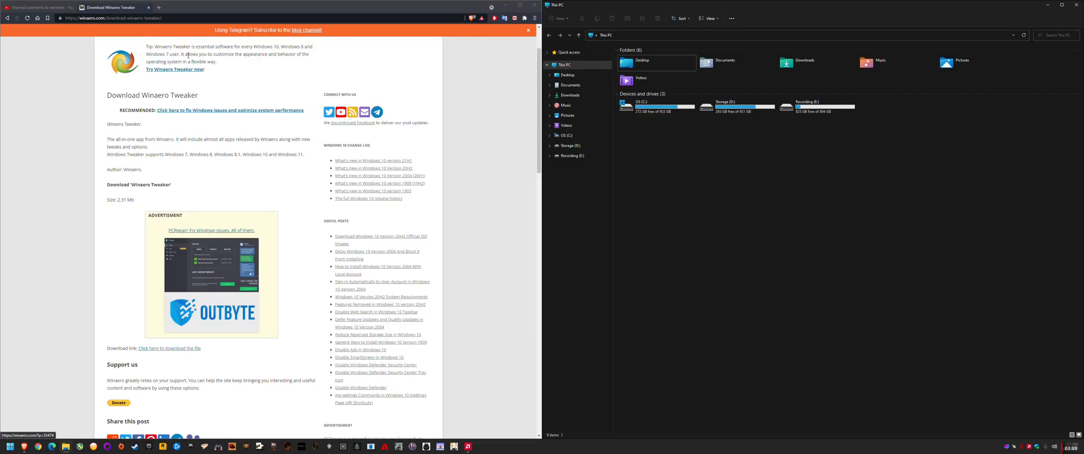
mouse_move(115, 6)
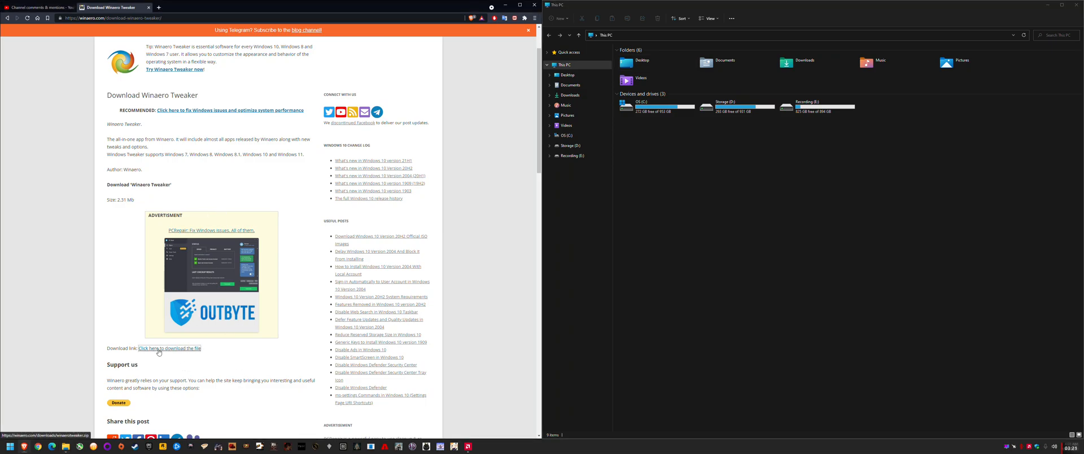
Download winaerotweaker.zip from winaero.com and save it to the Downloads folder
click(169, 348)
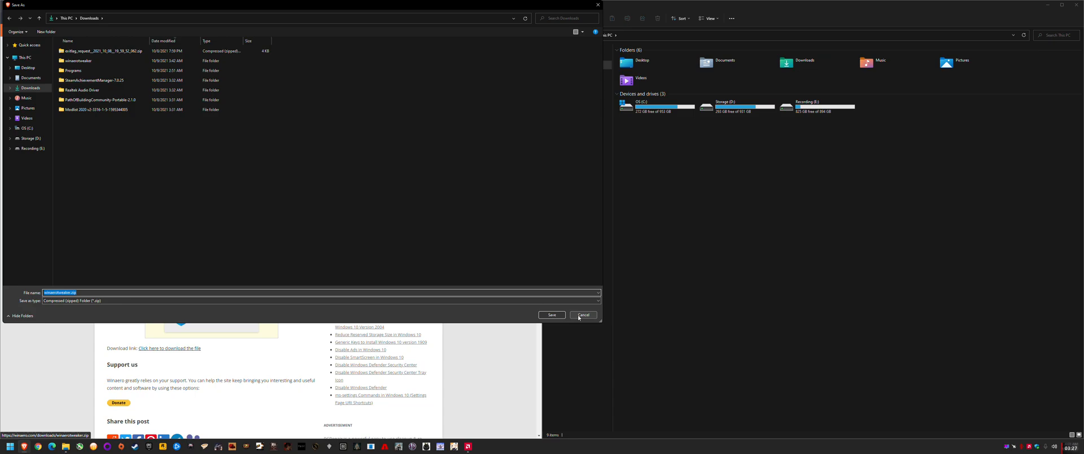
mouse_move(573, 316)
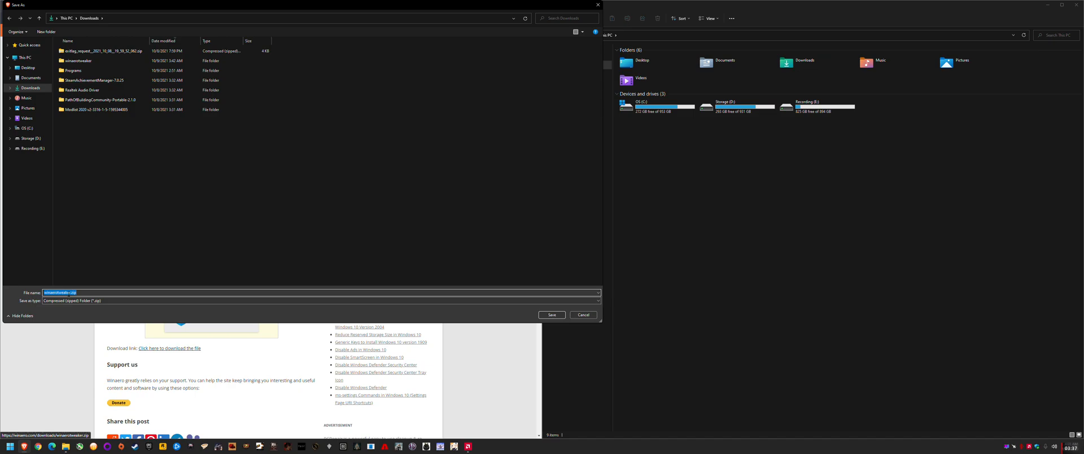
click(97, 80)
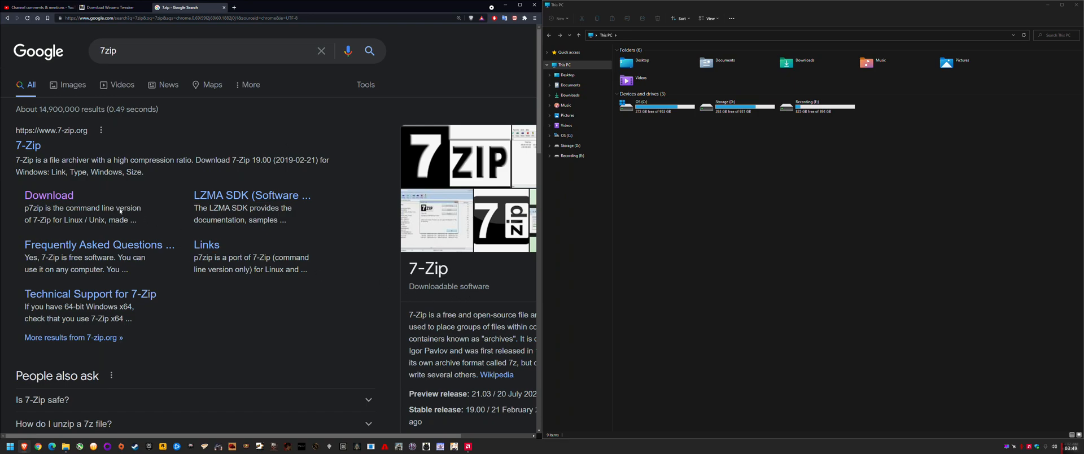
From the 7-zip.org download page, fetch the 64-bit x64 .exe for 7-Zip 21.03 beta
click(48, 196)
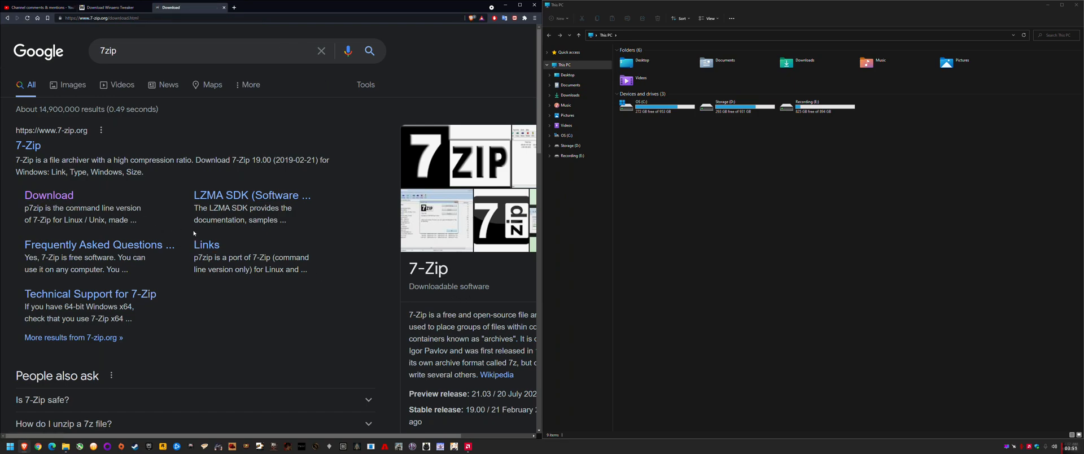
click(48, 195)
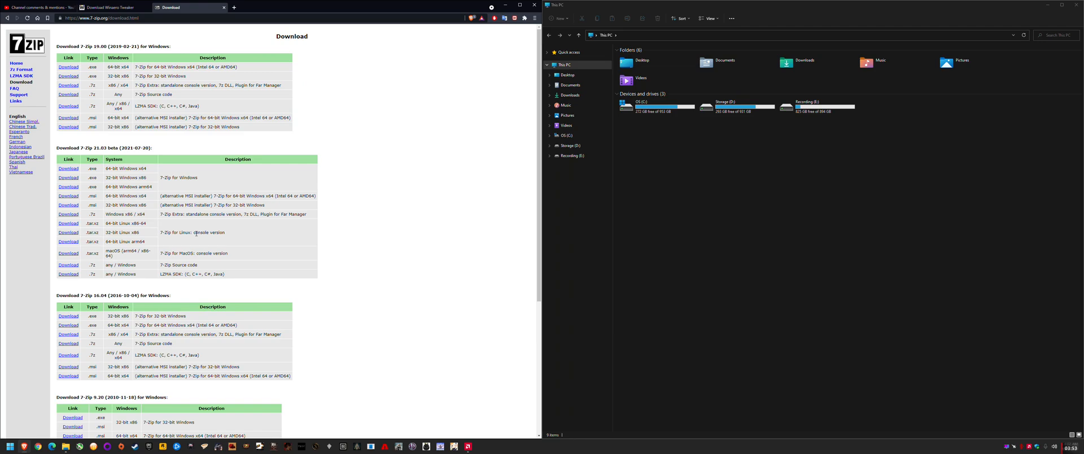
mouse_move(239, 232)
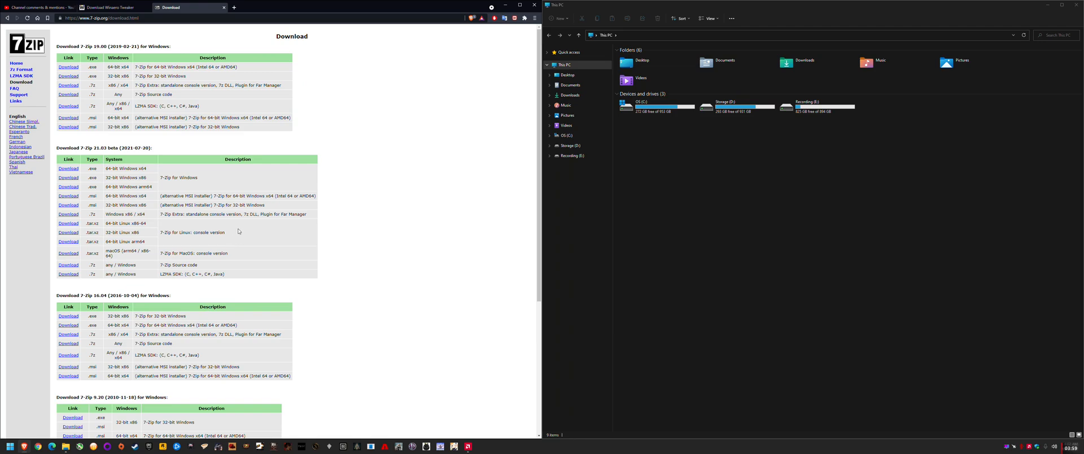
mouse_move(101, 110)
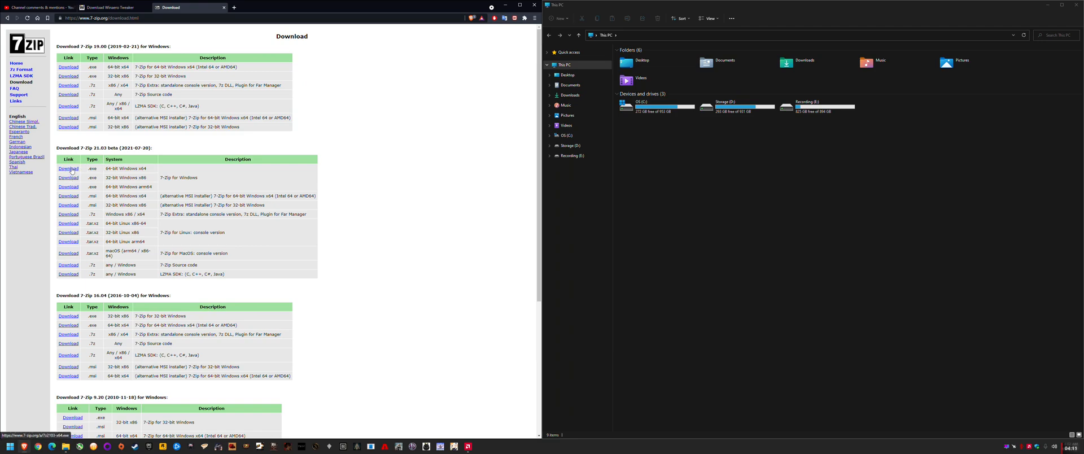
click(68, 168)
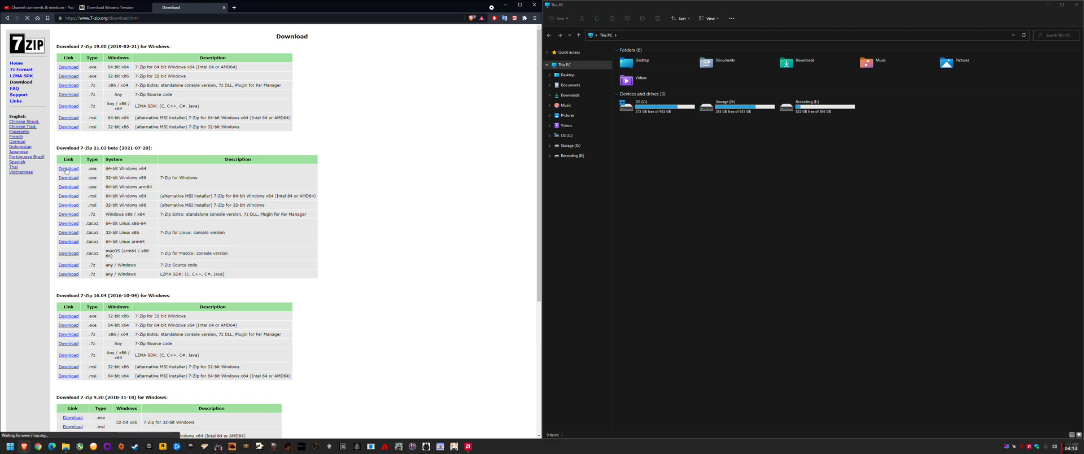
click(68, 169)
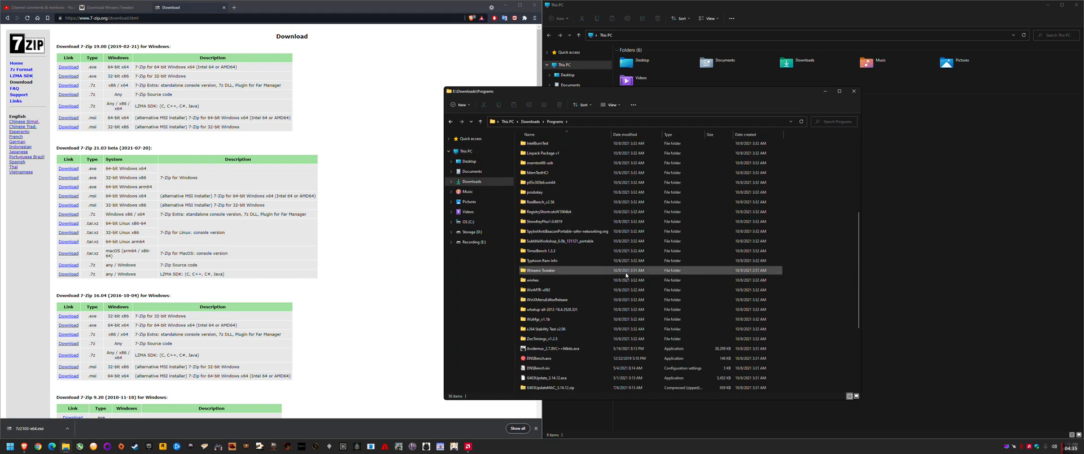
Go to Recording (E:) > Downloads and select the downloaded winaerotweaker.zip archive
scroll(down, 3)
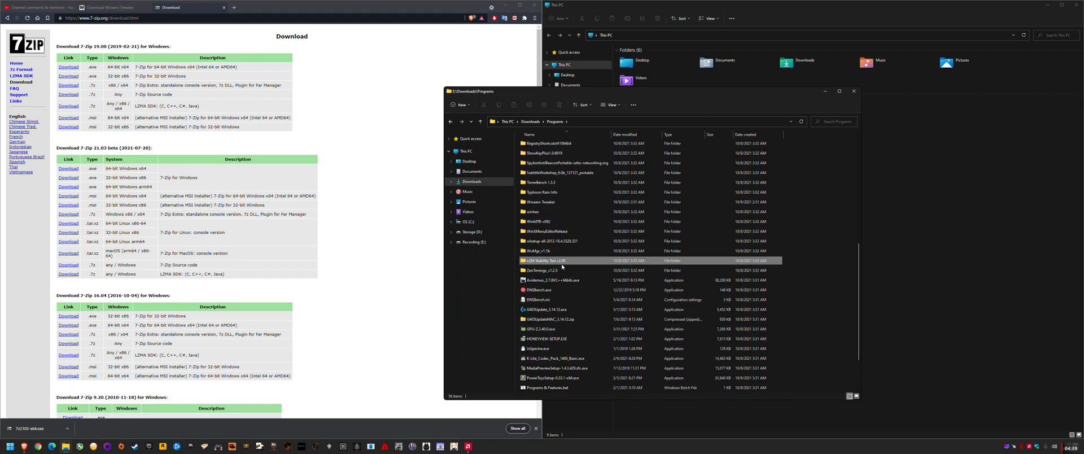
click(468, 232)
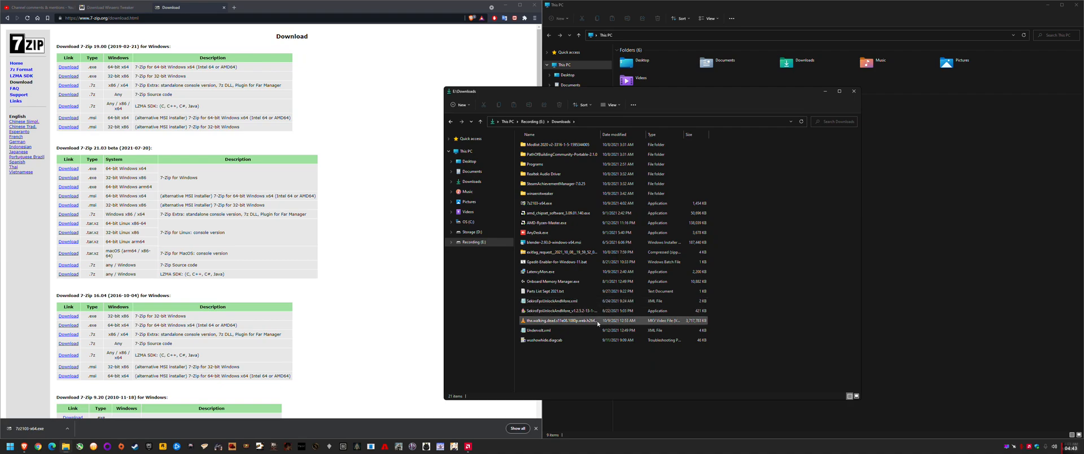
click(554, 213)
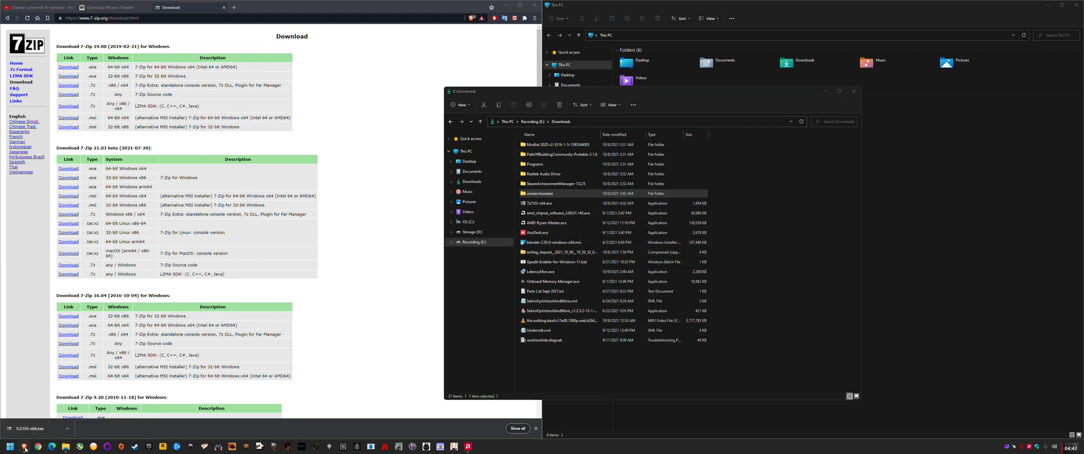
click(111, 7)
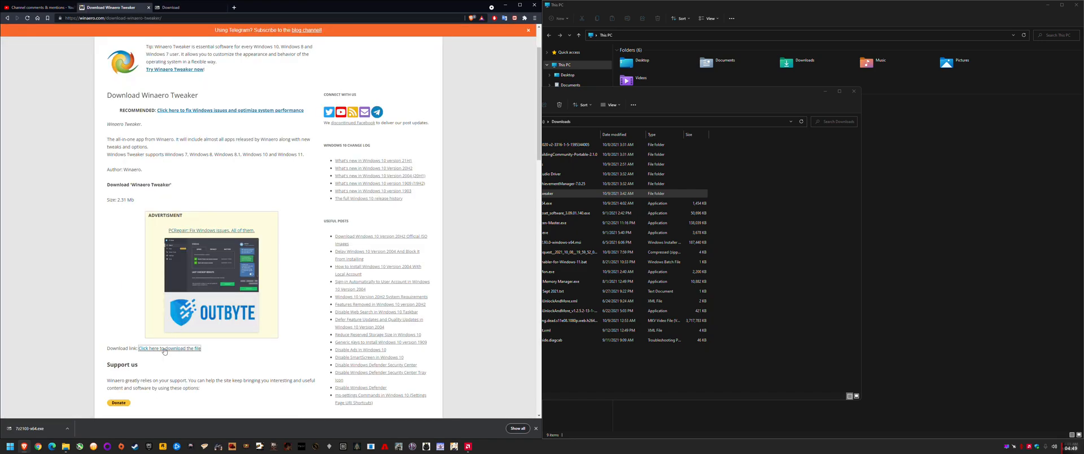
click(170, 348)
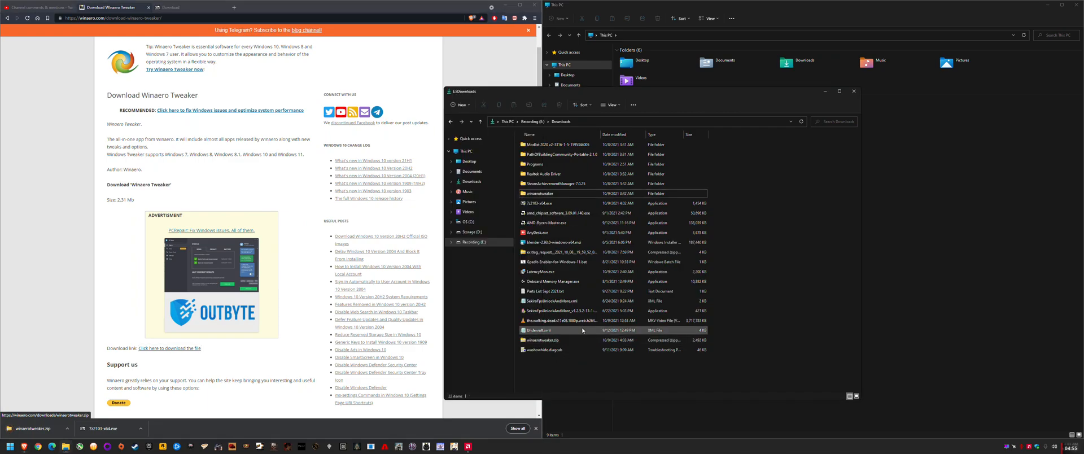
click(546, 339)
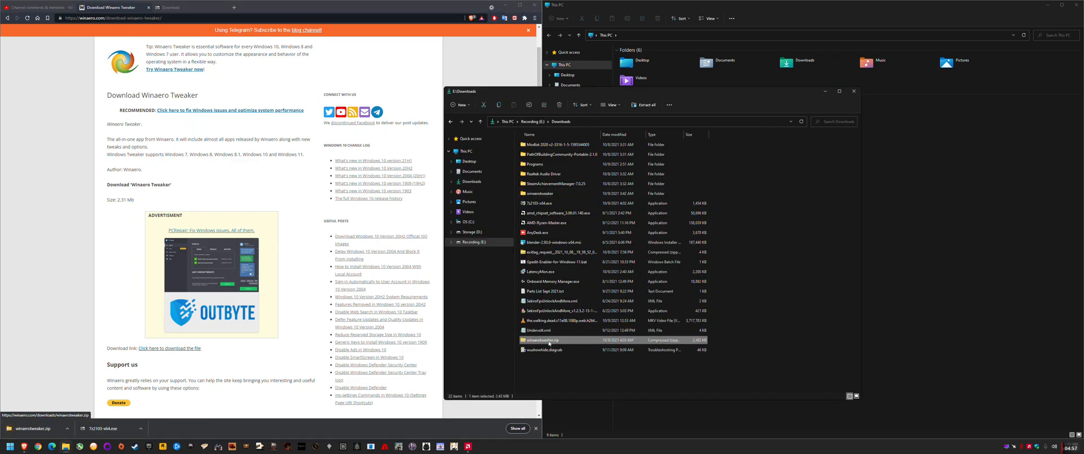
Use Show more options on winaerotweaker.zip to extract it into a winaerotweaker folder
right_click(549, 340)
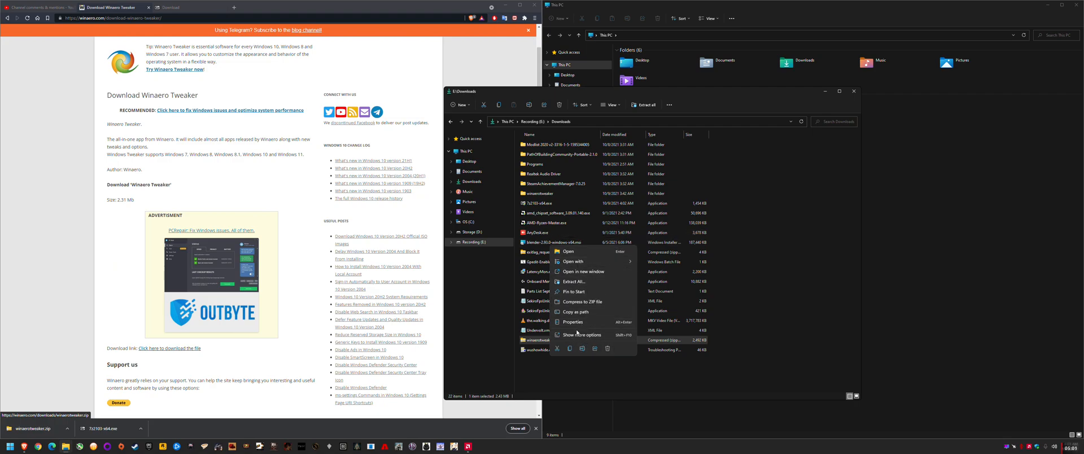
click(572, 261)
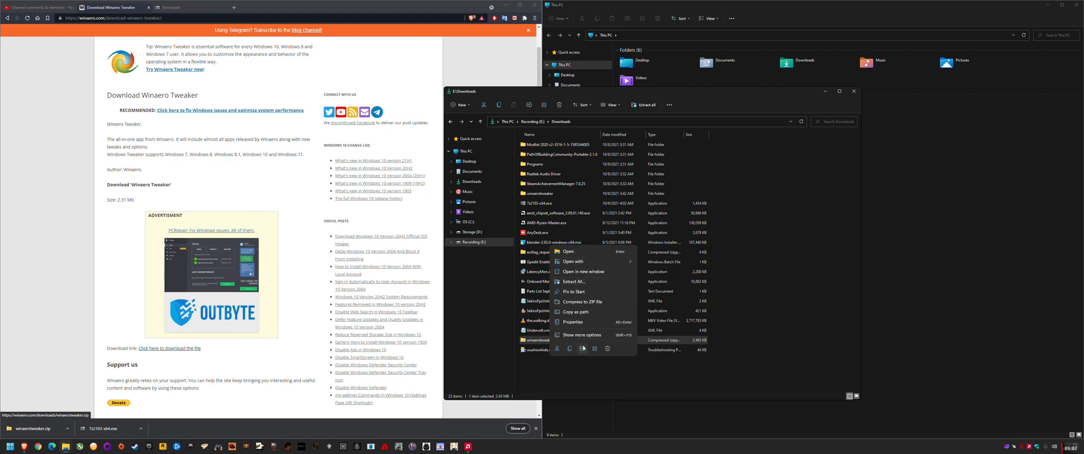
click(584, 339)
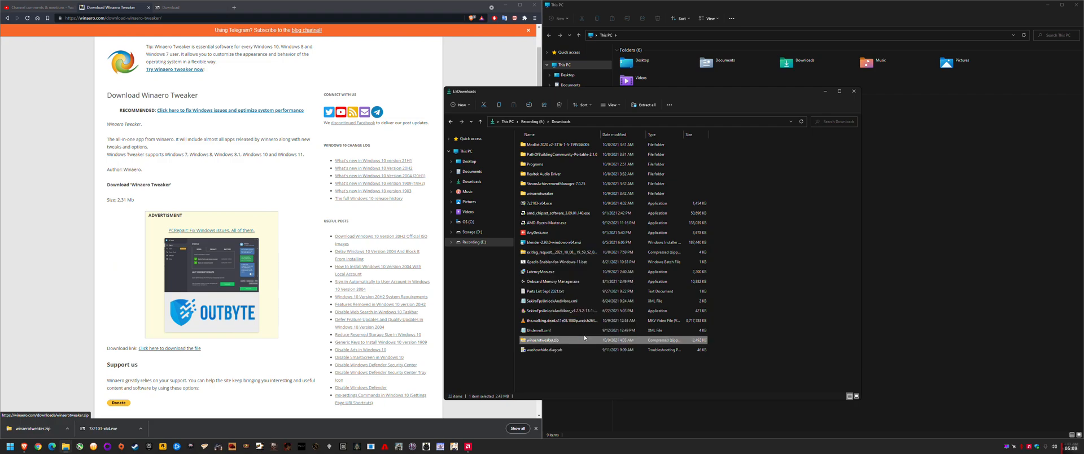
right_click(546, 339)
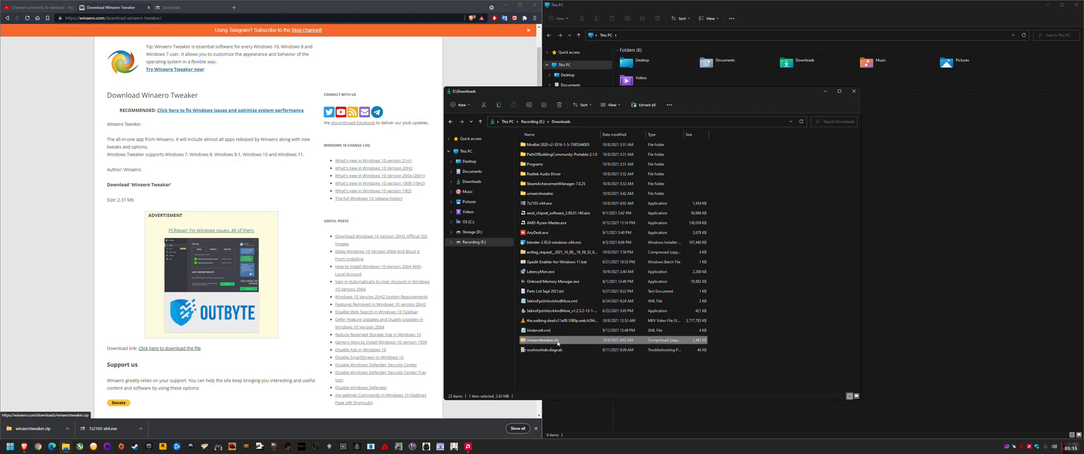
right_click(557, 340)
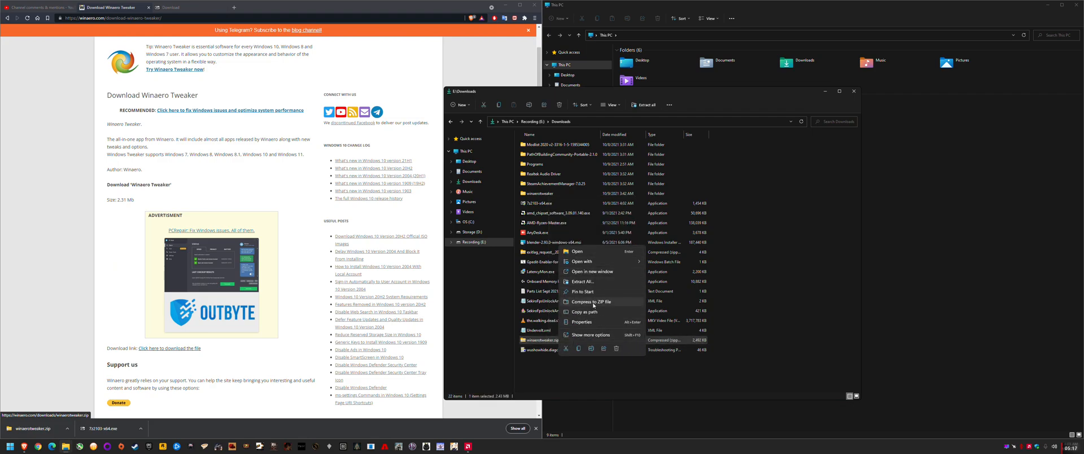
mouse_move(602, 271)
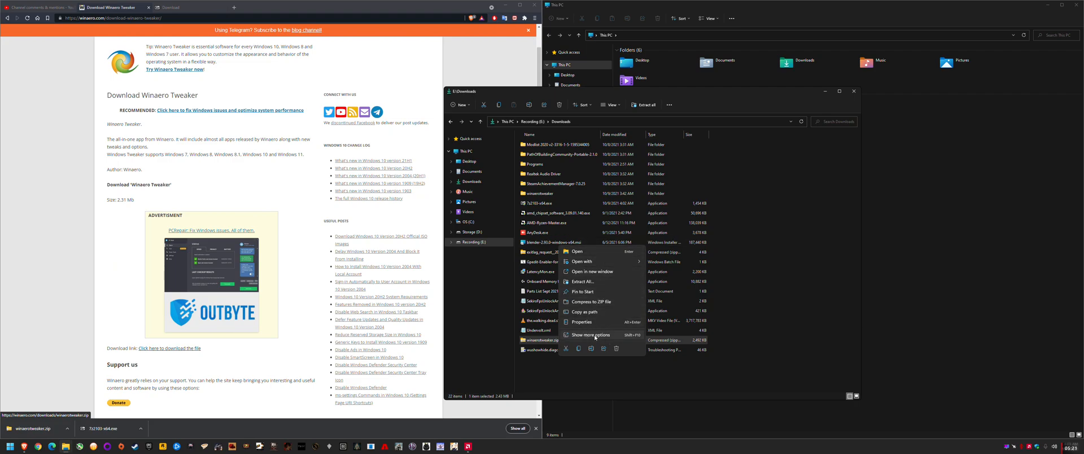
click(592, 334)
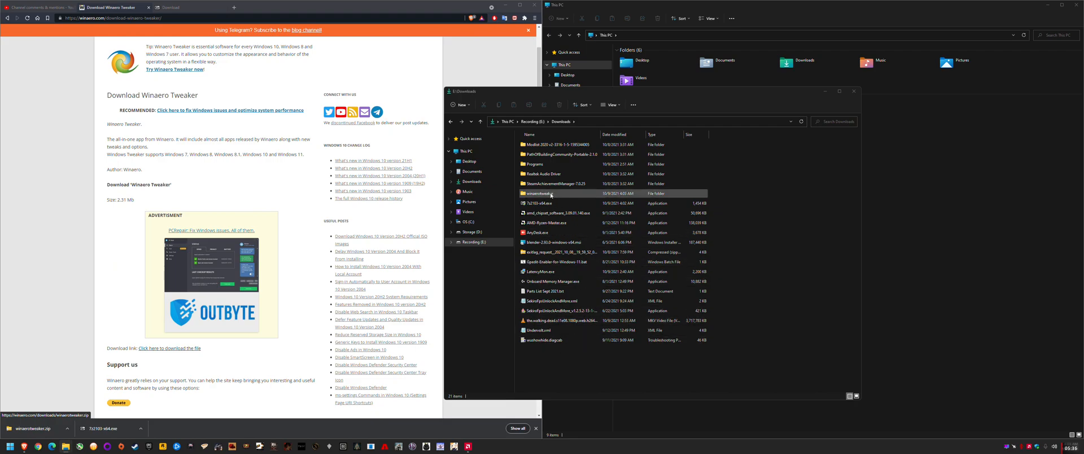
Run WinaeroTweaker-1.33.0.0-setup.exe from the extracted winaerotweaker folder
double_click(536, 194)
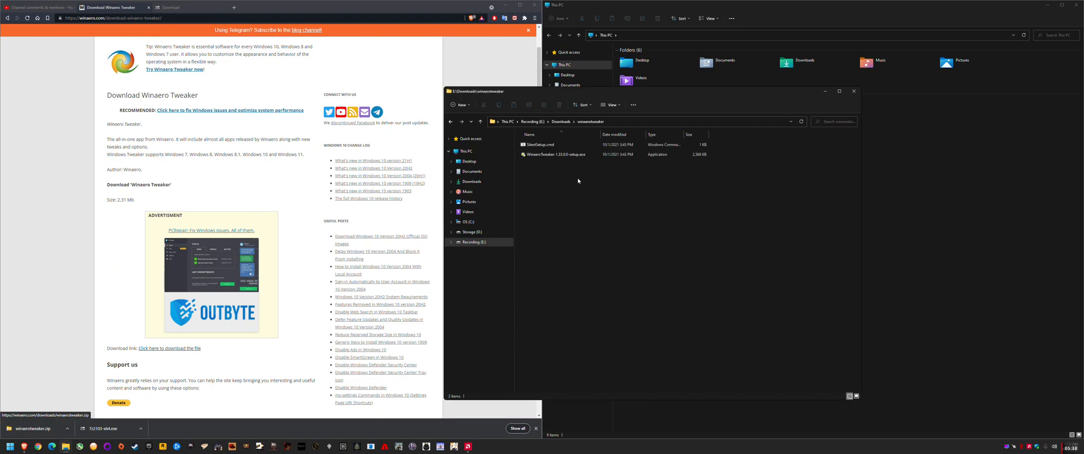
click(557, 153)
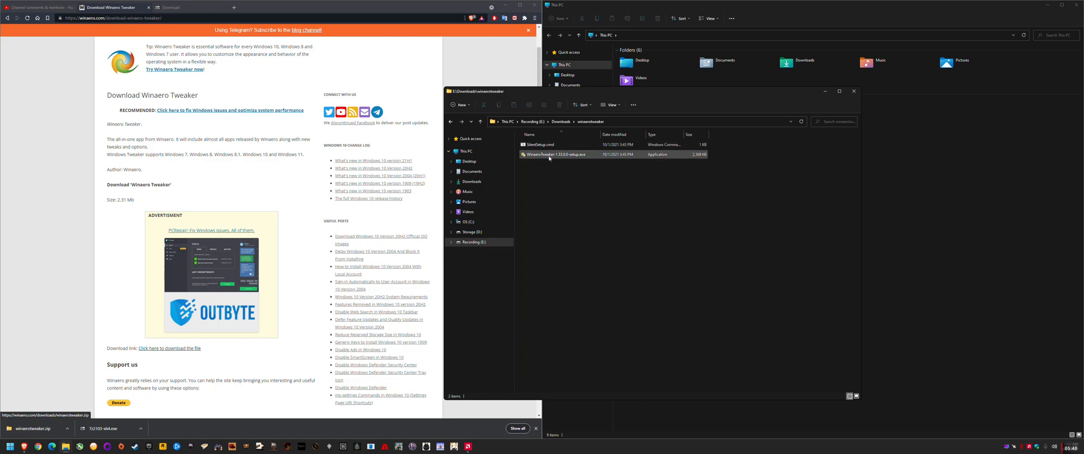
click(560, 153)
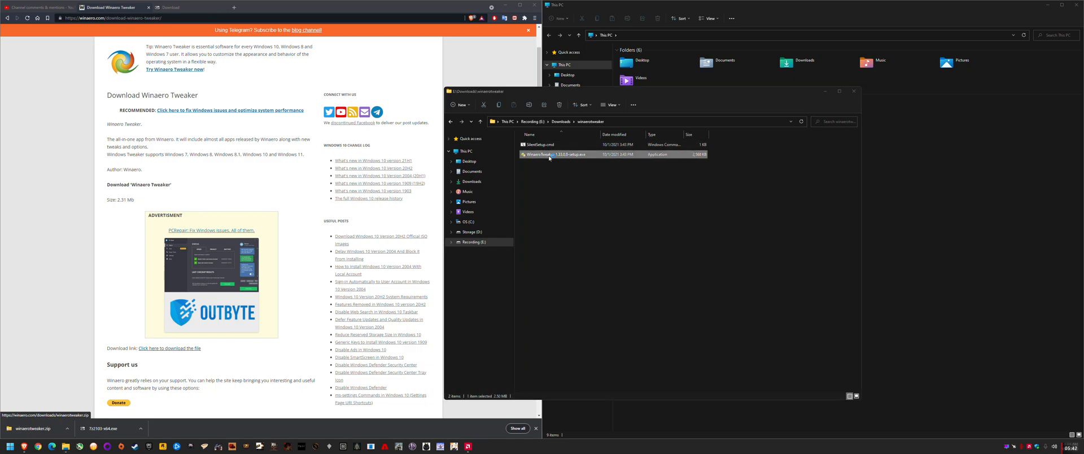
double_click(550, 154)
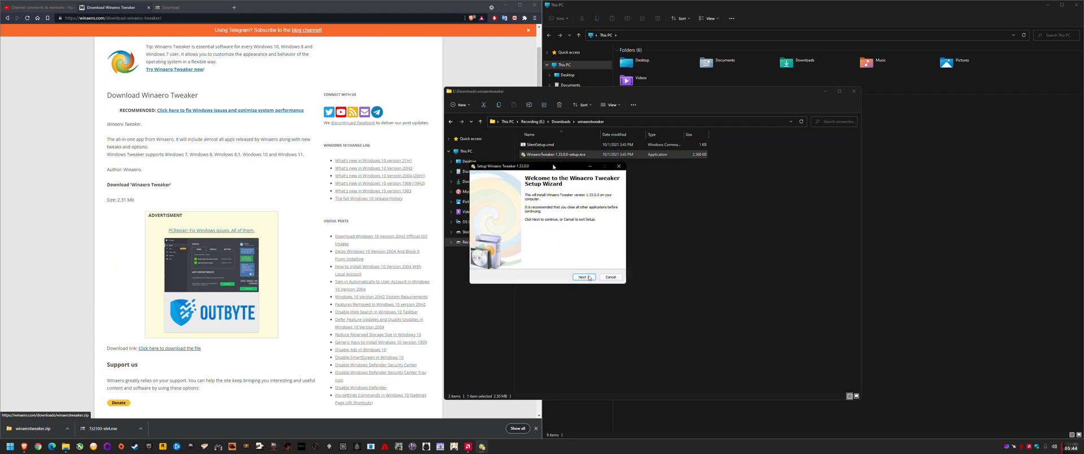
drag(547, 166, 559, 174)
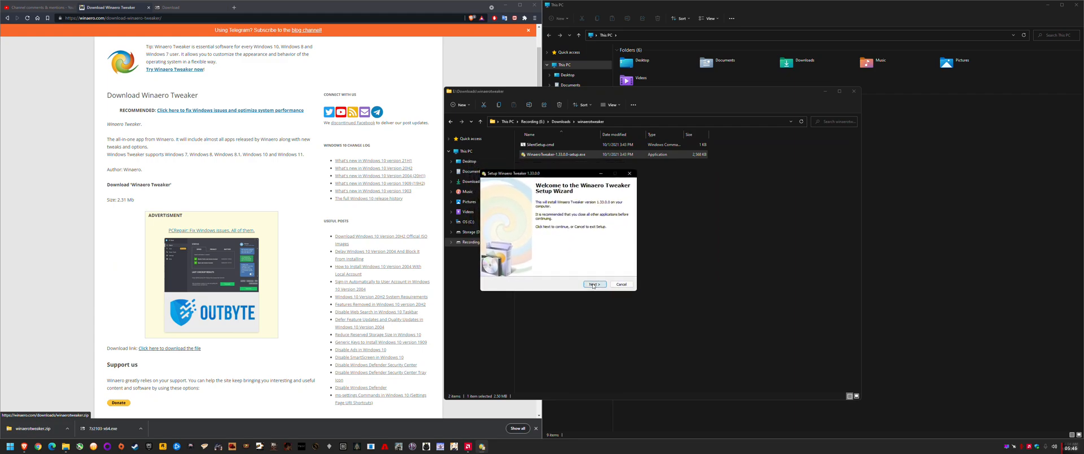
Compare the normal and portable install modes past the welcome page, then cancel setup
click(595, 283)
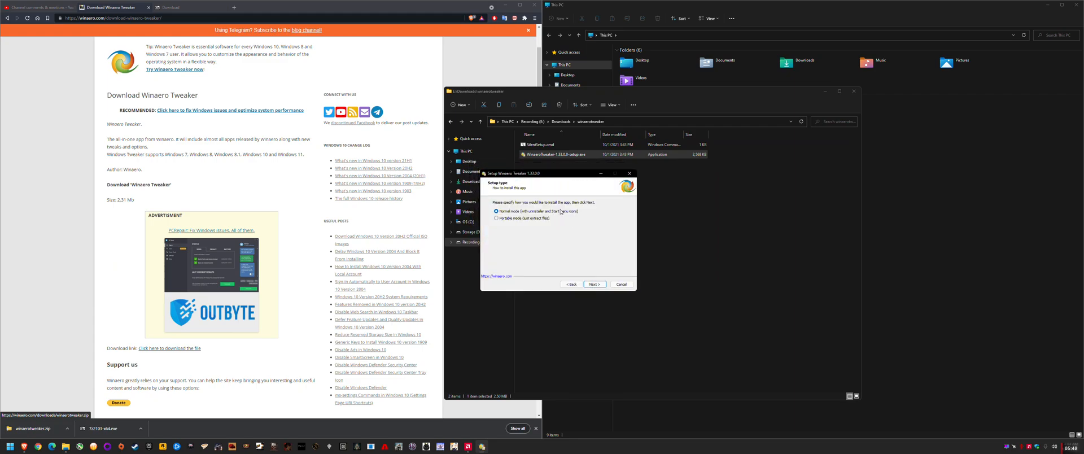
click(496, 218)
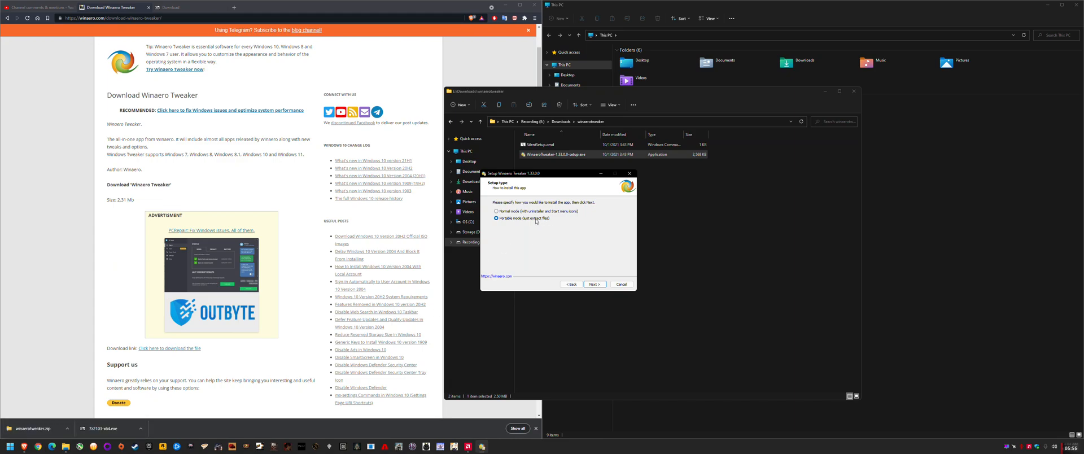
mouse_move(533, 222)
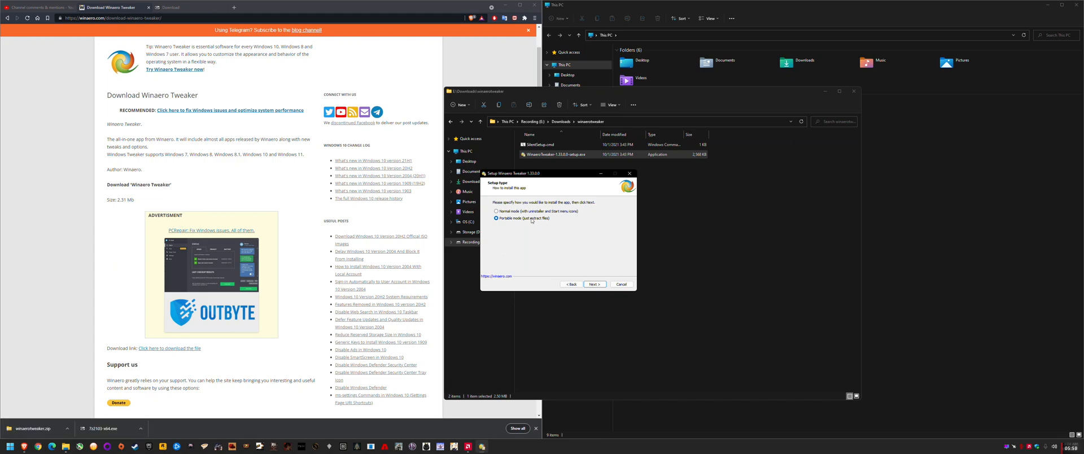
click(496, 211)
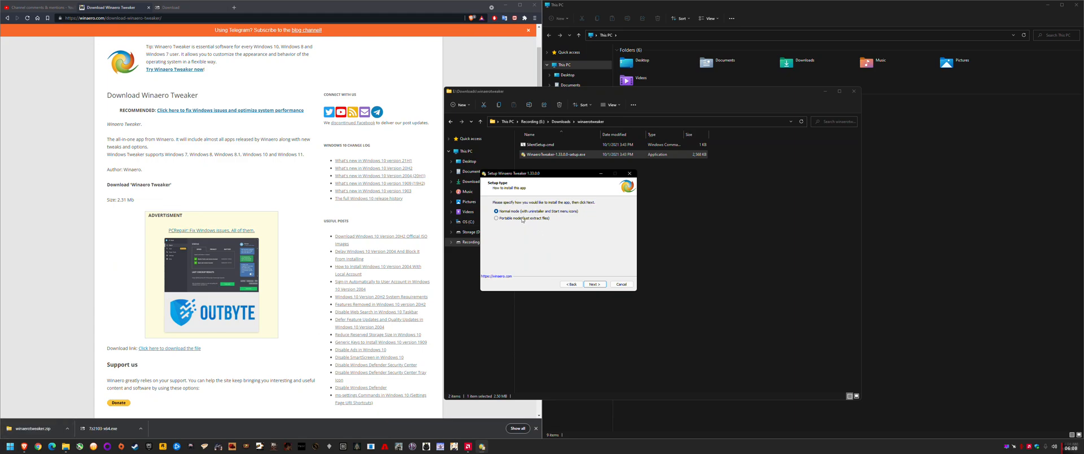
click(497, 218)
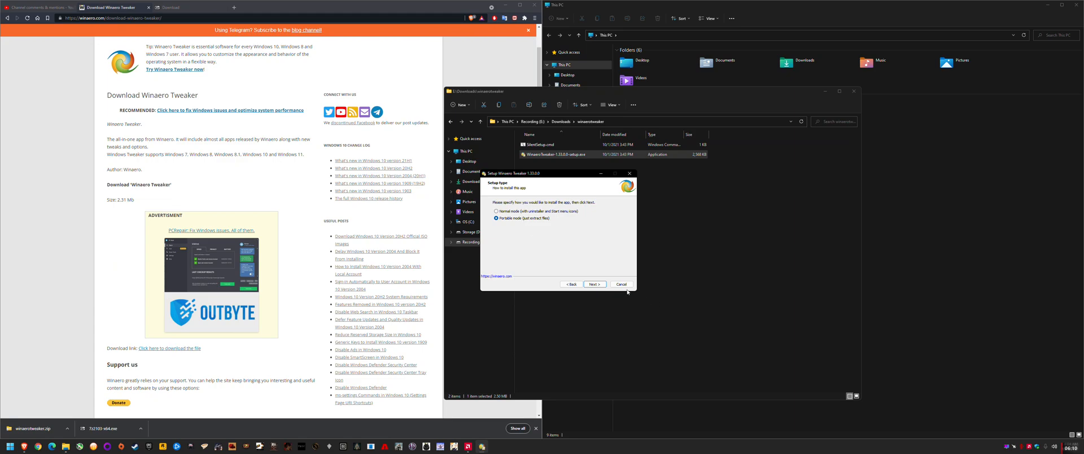
click(593, 283)
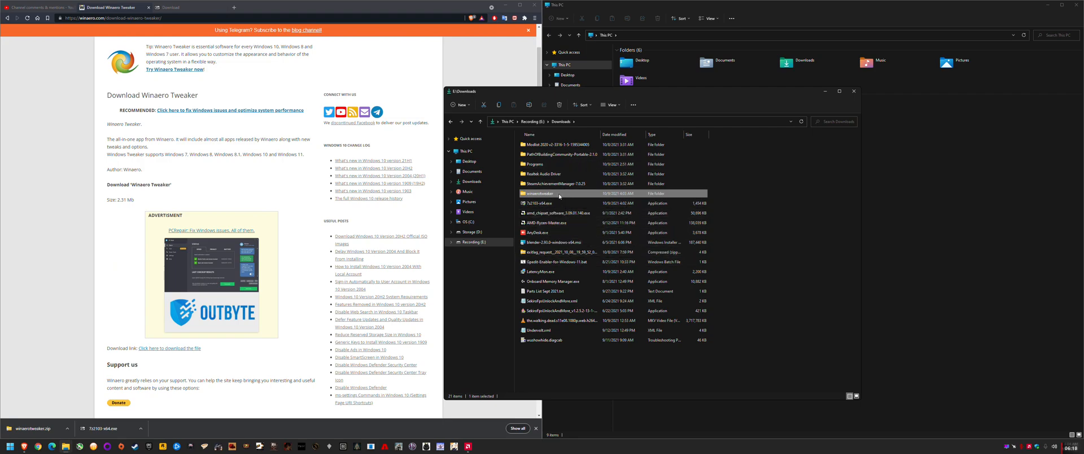
Launch portable WinaeroTweaker.exe from Downloads > Programs and move its window left of Explorer
click(553, 202)
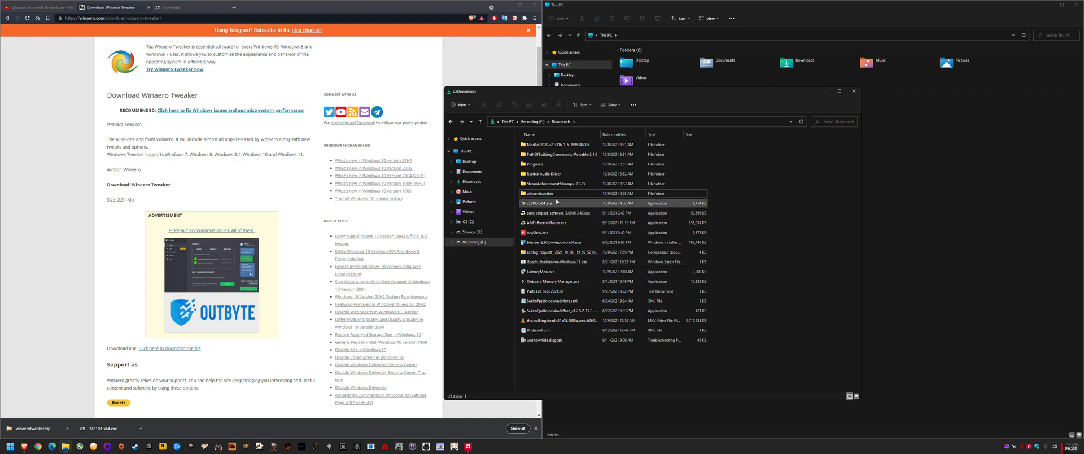
double_click(544, 164)
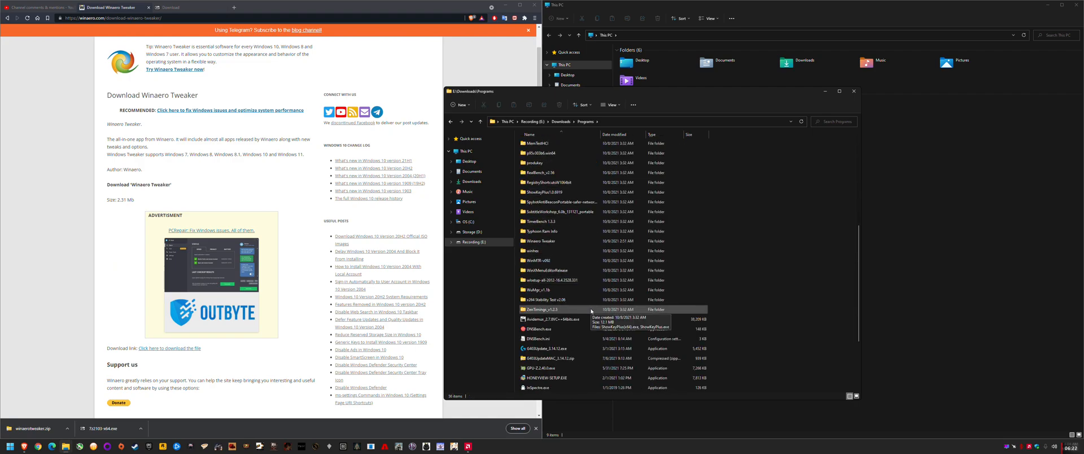
double_click(551, 240)
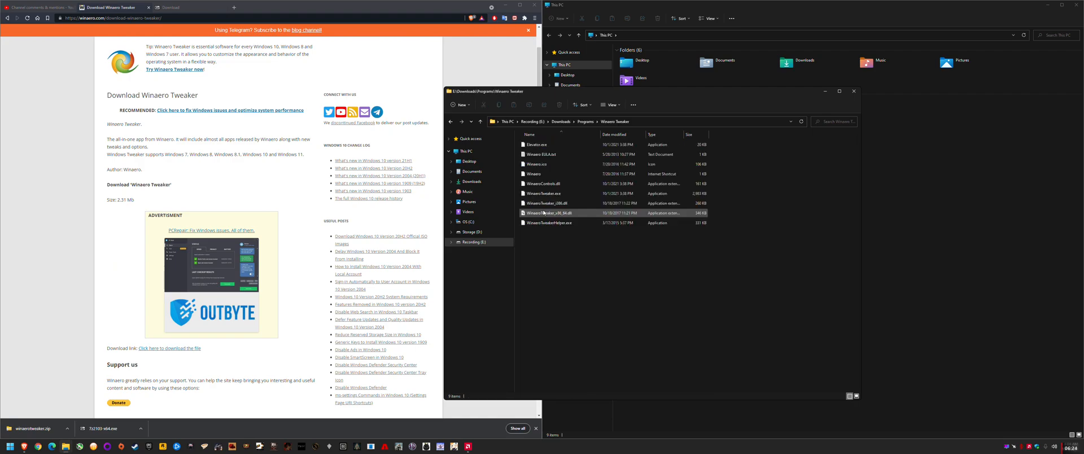
click(545, 193)
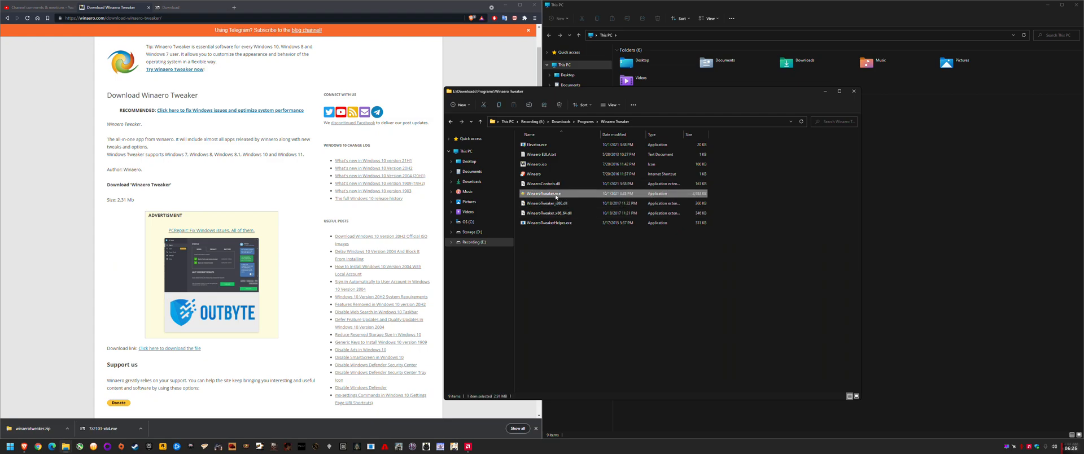
double_click(543, 193)
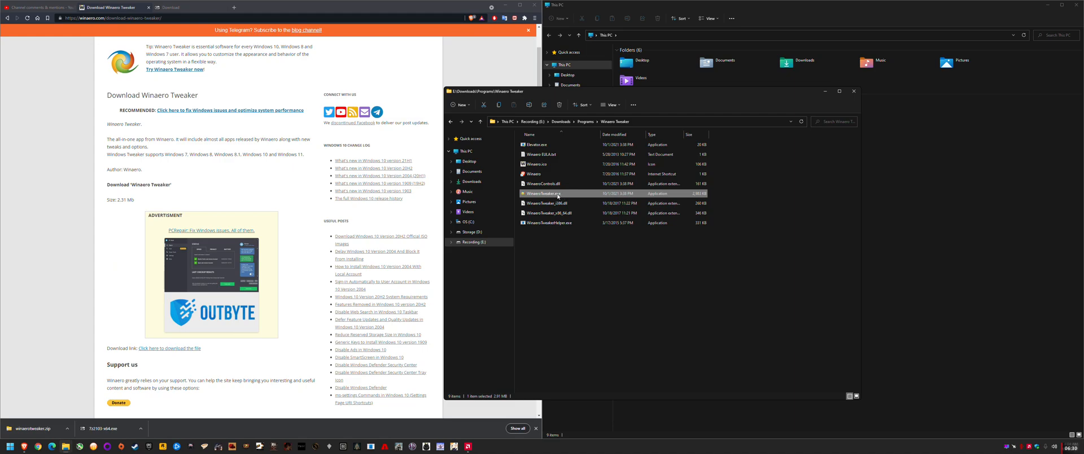
double_click(543, 194)
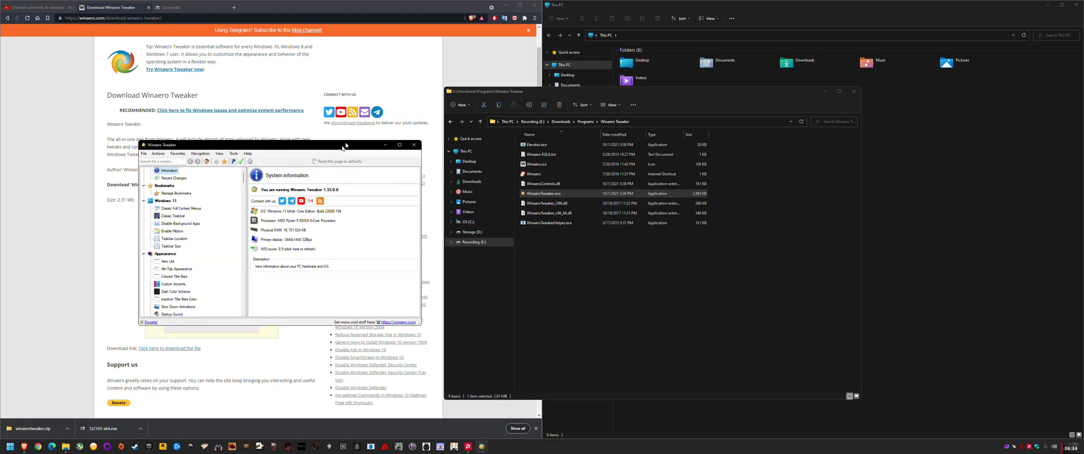
drag(344, 144, 344, 141)
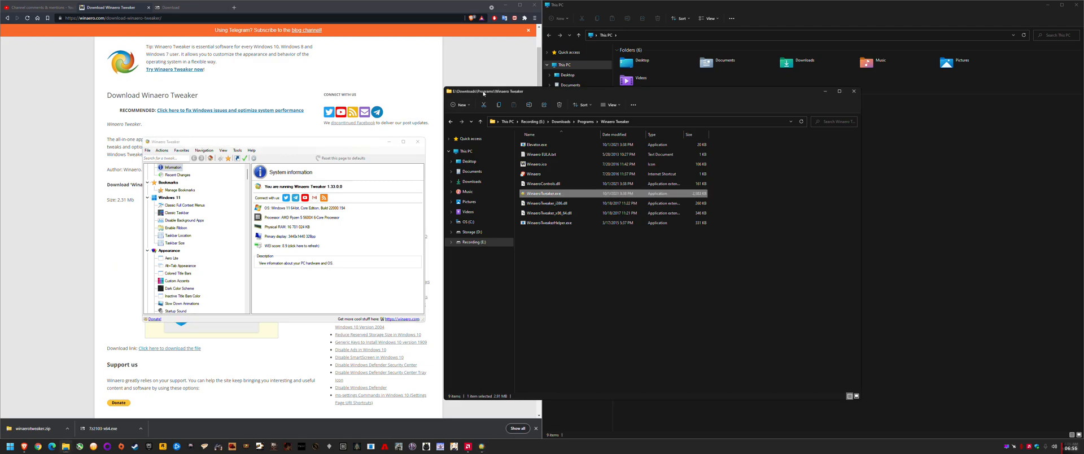
mouse_move(759, 93)
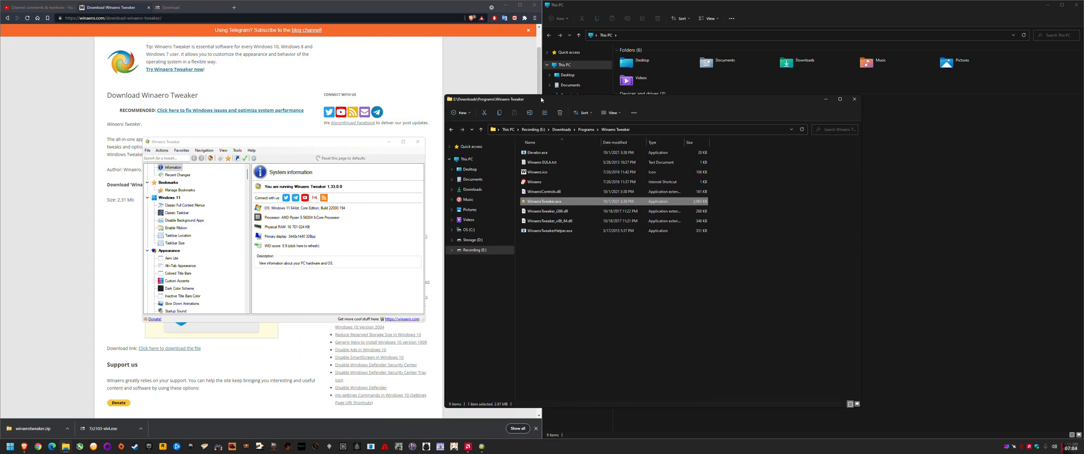
mouse_move(746, 106)
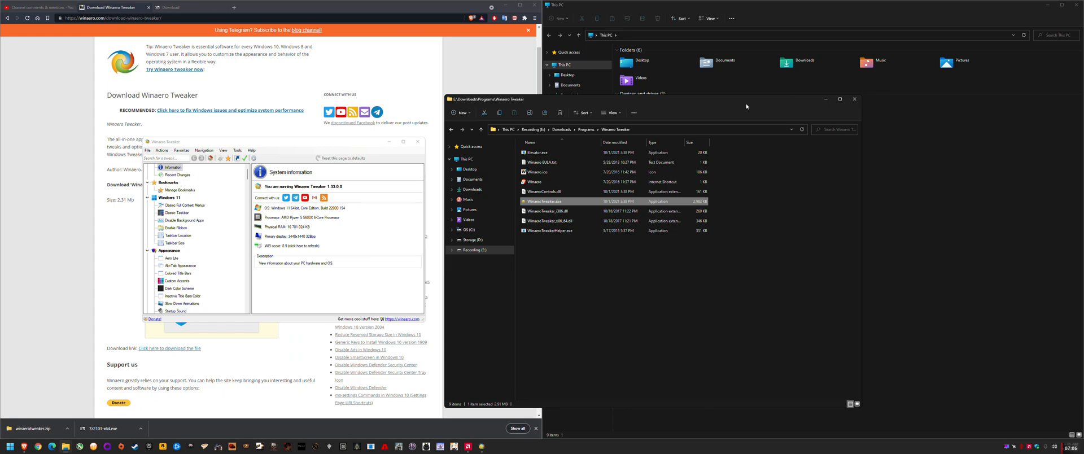
mouse_move(584, 418)
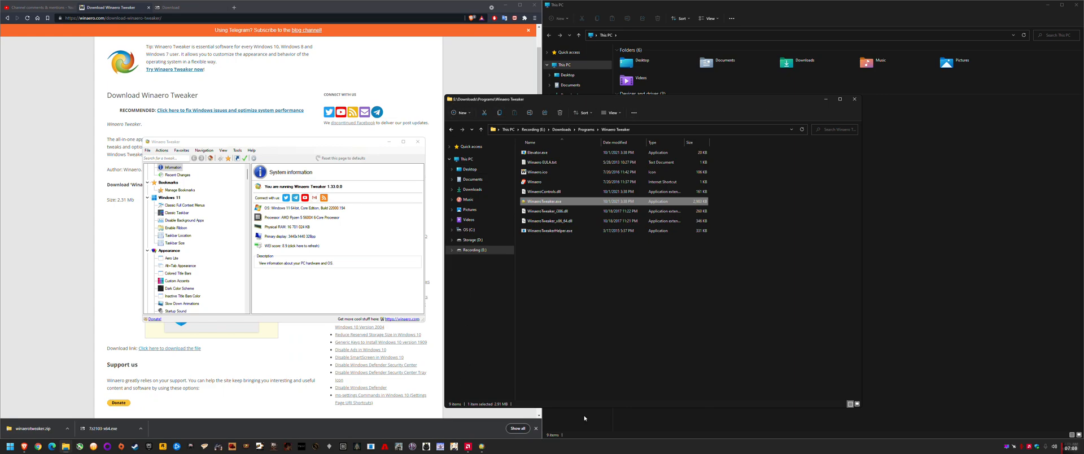
mouse_move(479, 103)
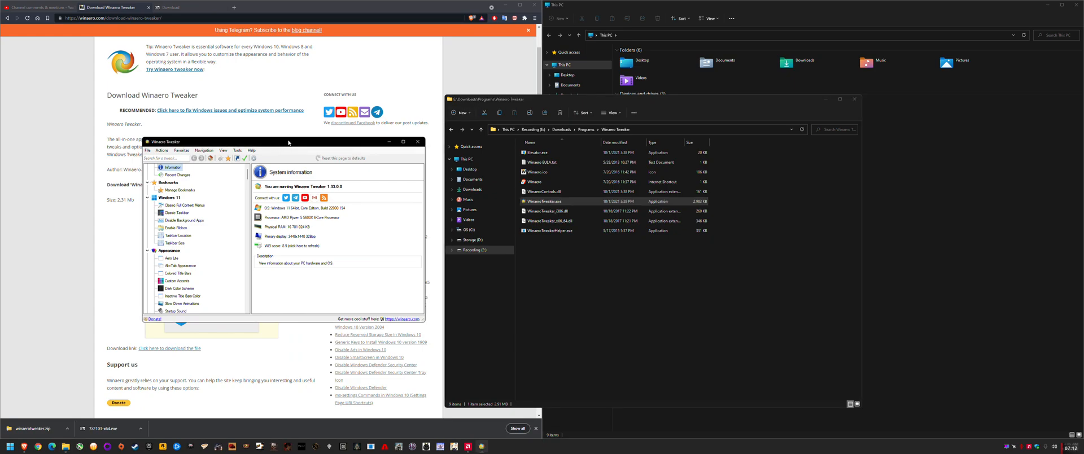
drag(289, 142, 296, 143)
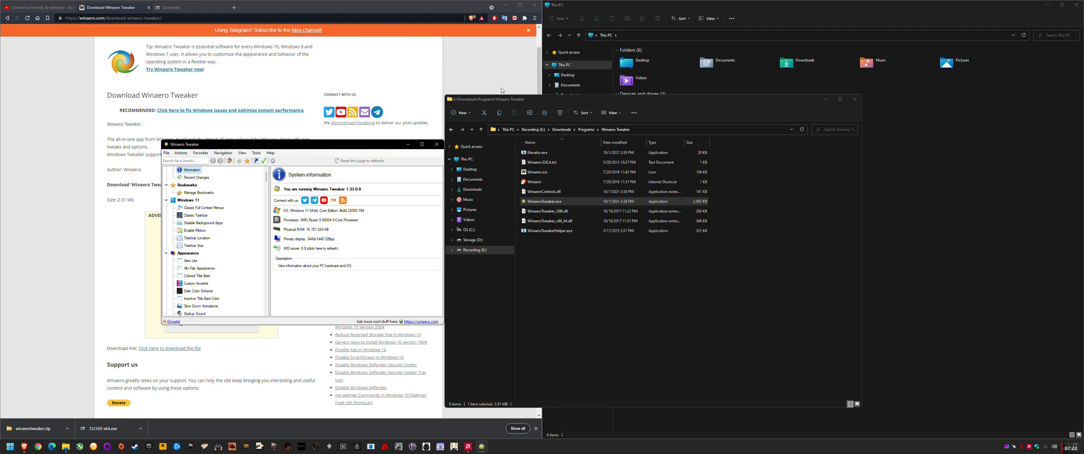
mouse_move(516, 102)
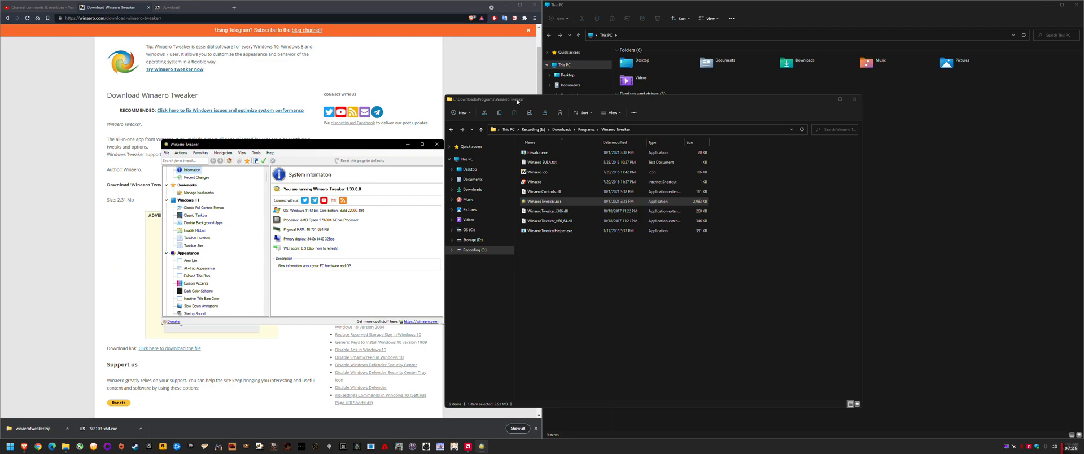
mouse_move(313, 220)
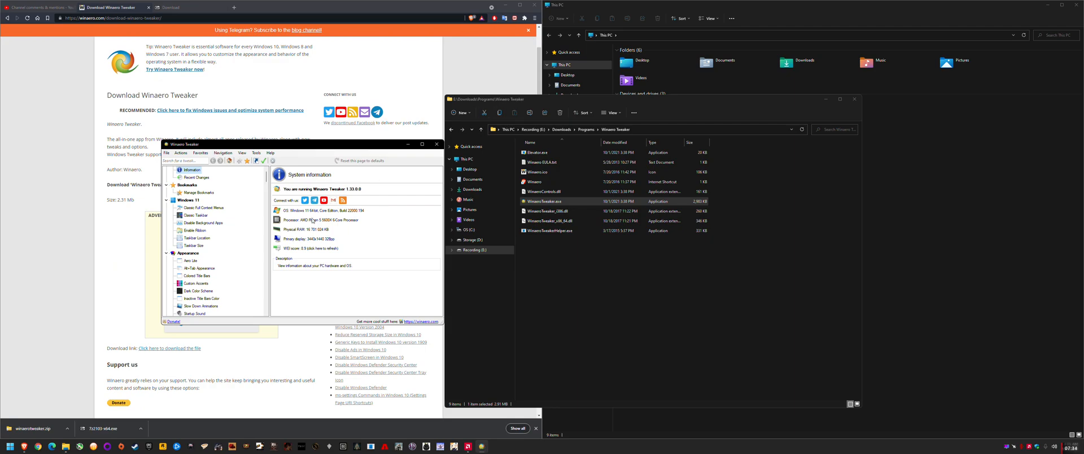
mouse_move(196, 231)
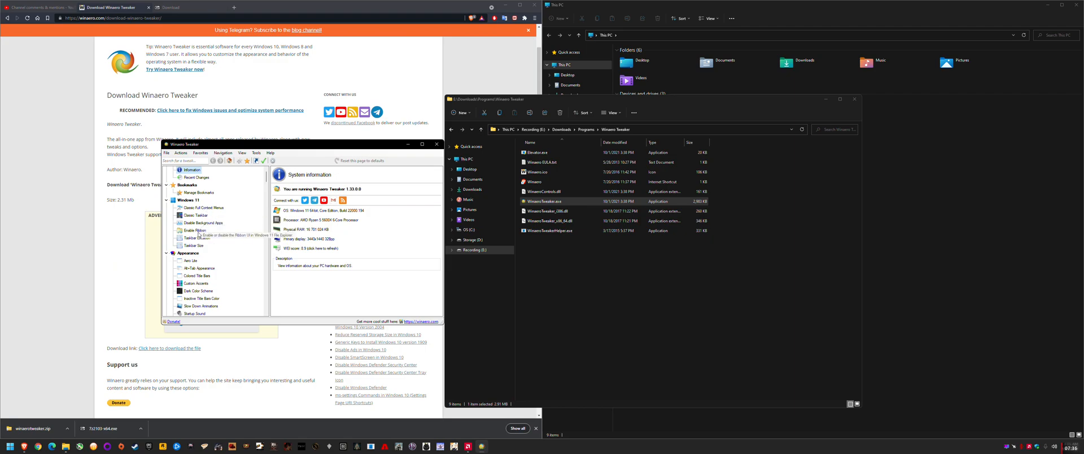
Under Windows 11 > Enable Ribbon, tick 'Enable the Ribbon UI in File Explorer'
click(196, 230)
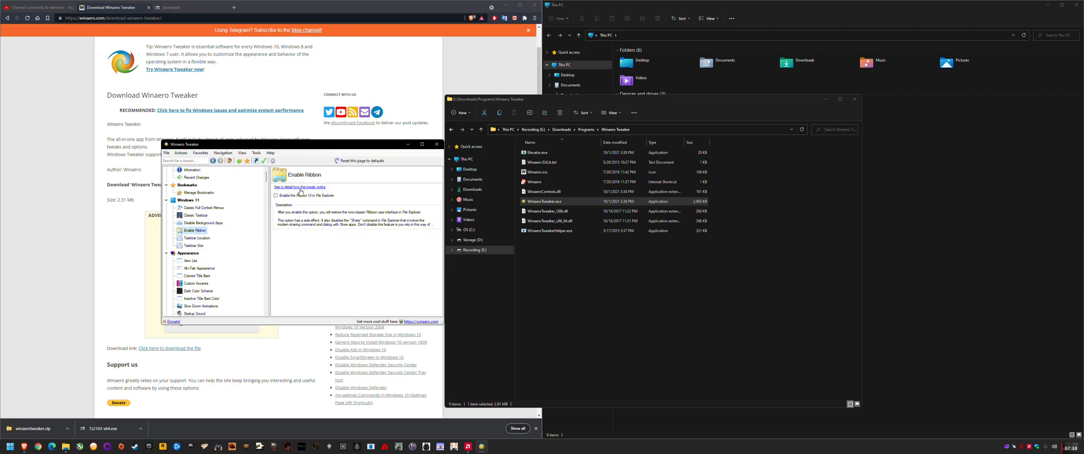
mouse_move(300, 194)
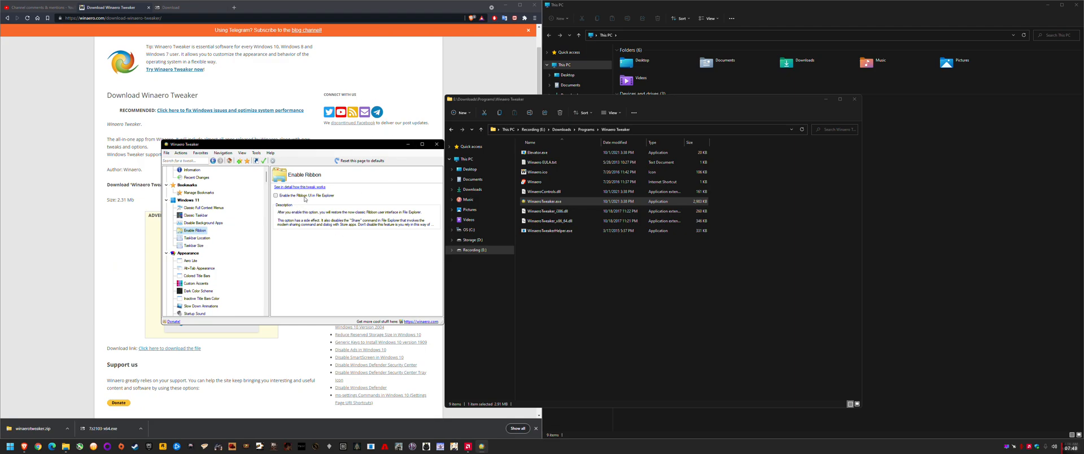
mouse_move(304, 220)
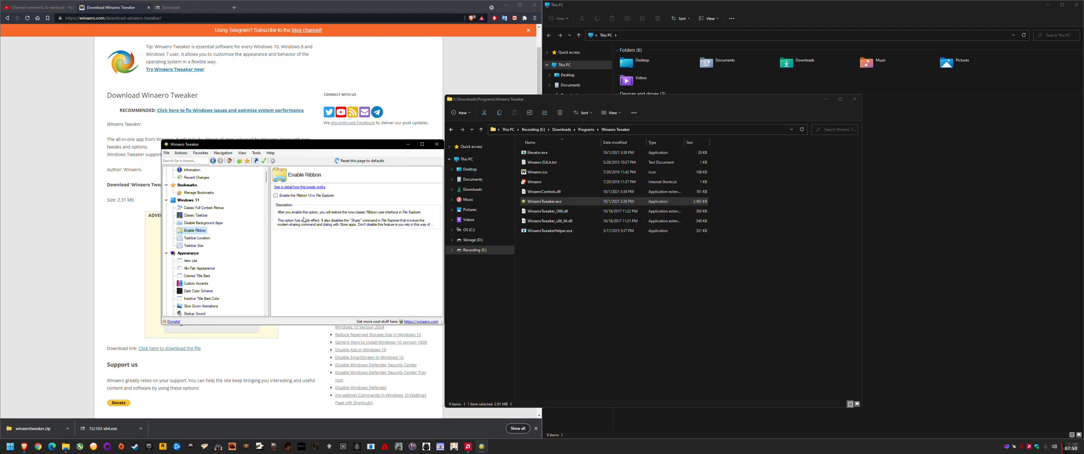
click(275, 196)
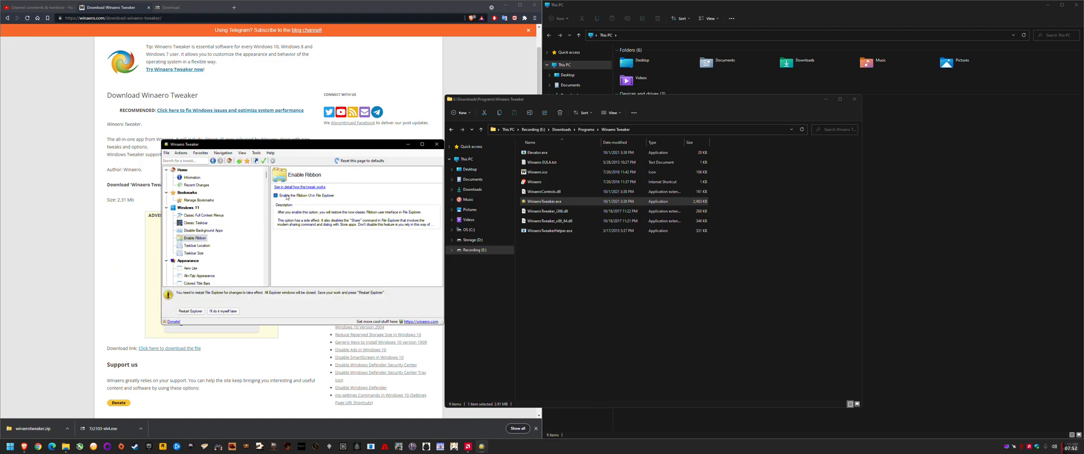
mouse_move(239, 194)
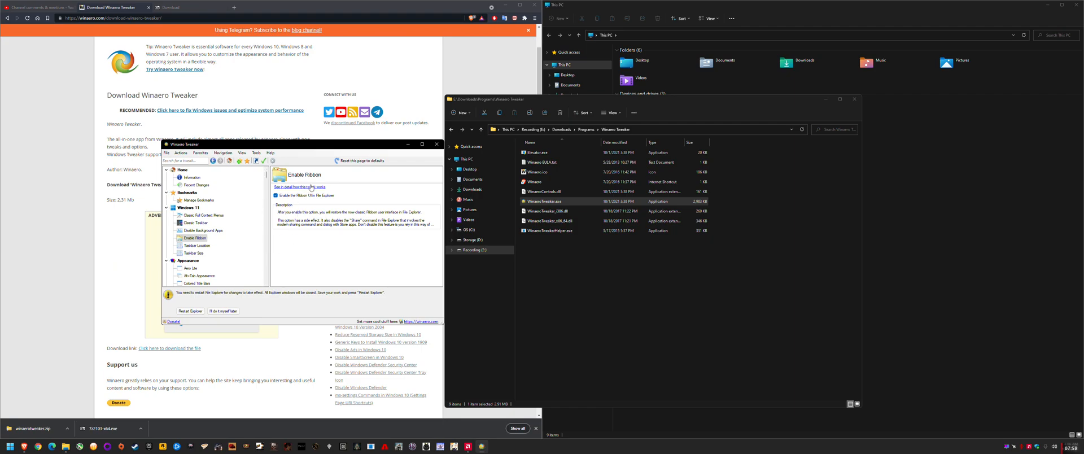
click(195, 253)
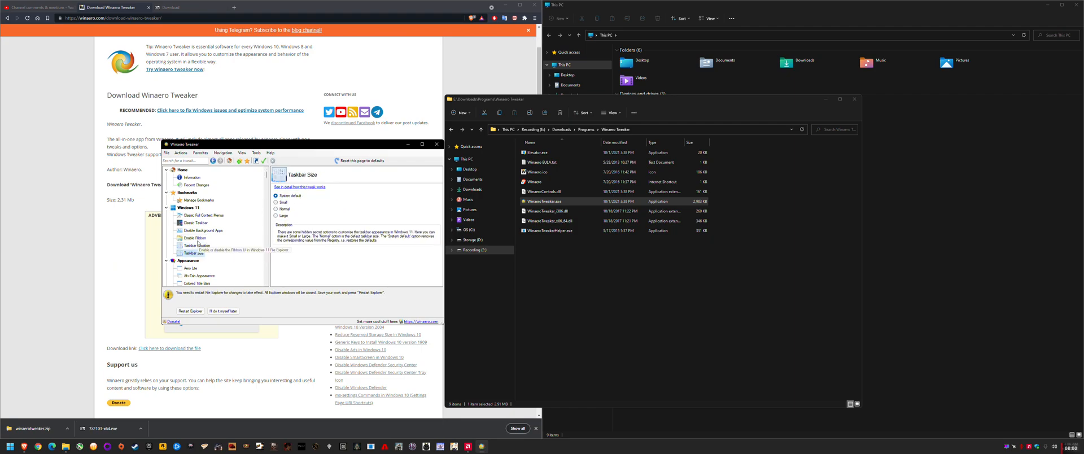
click(196, 246)
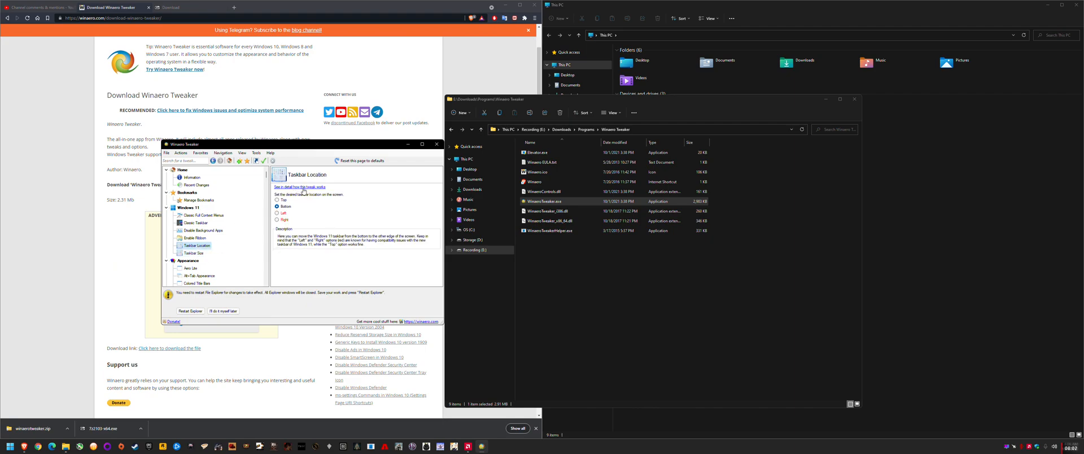
mouse_move(305, 188)
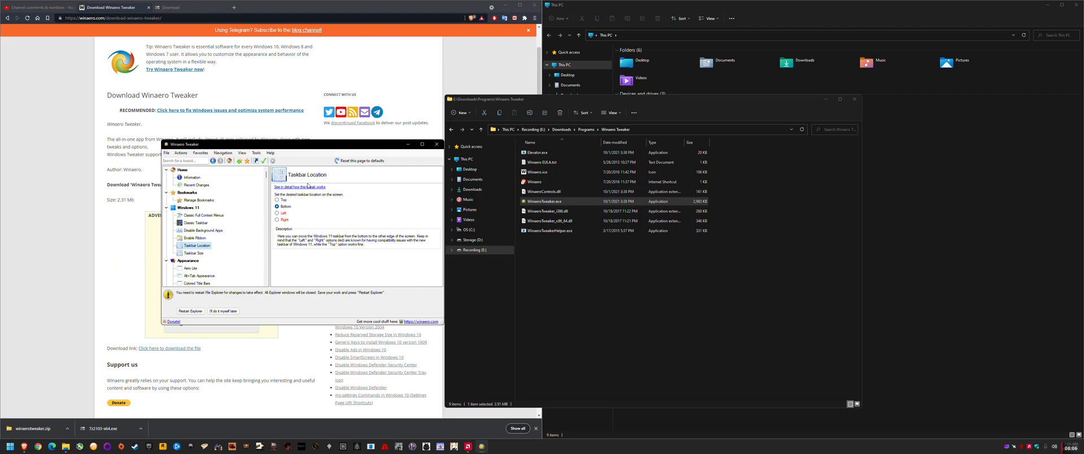
click(196, 239)
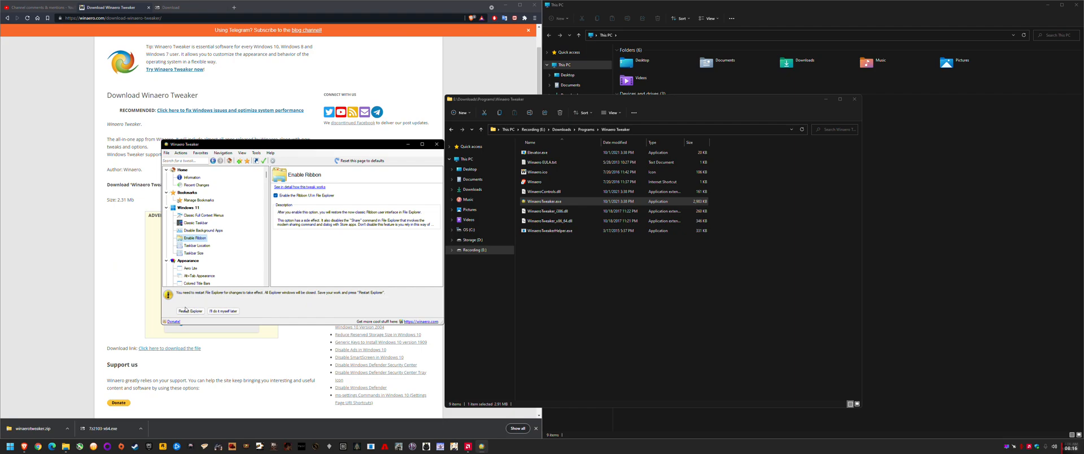
Restart Explorer from the tweaker notice and reopen This PC showing the classic ribbon
click(190, 310)
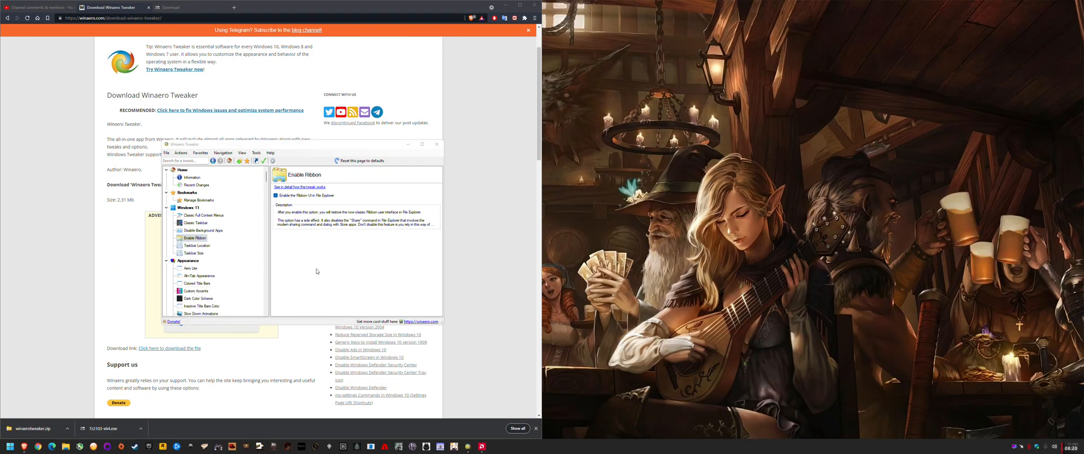
mouse_move(470, 372)
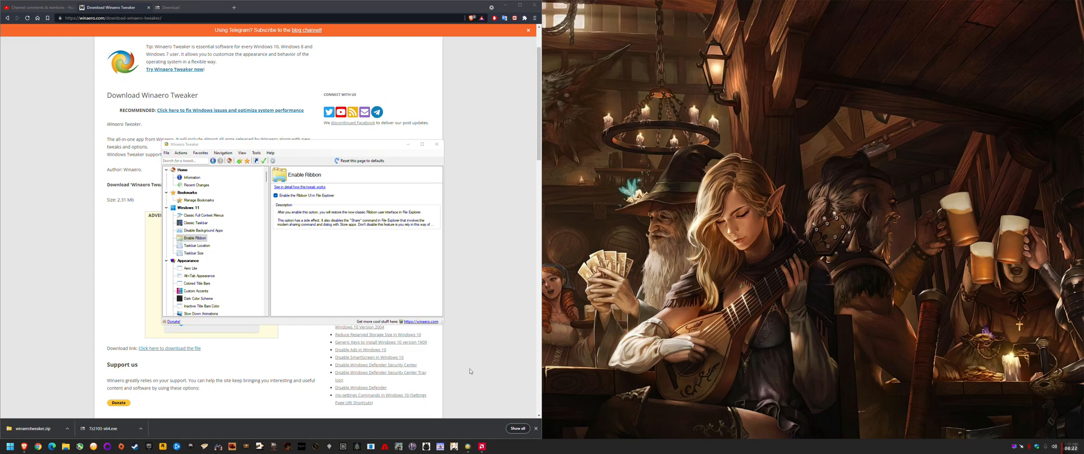
mouse_move(507, 449)
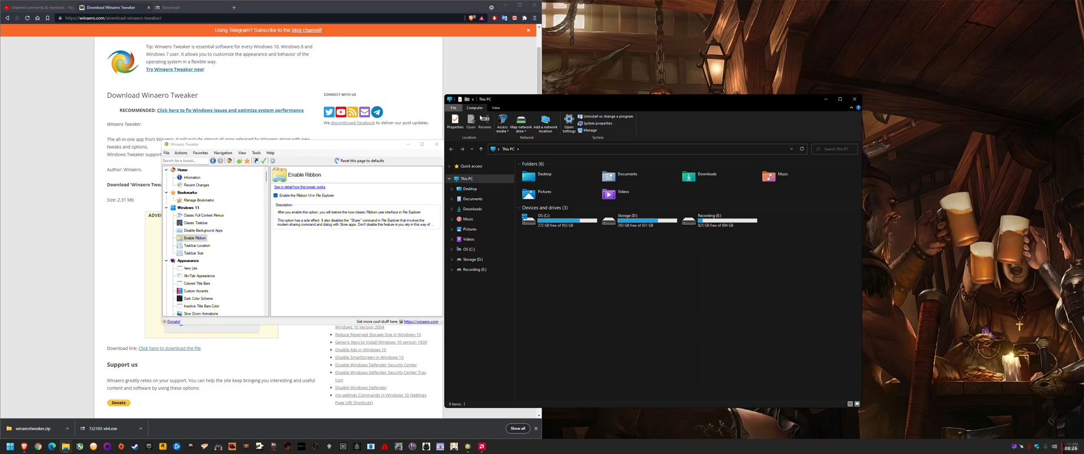
click(475, 98)
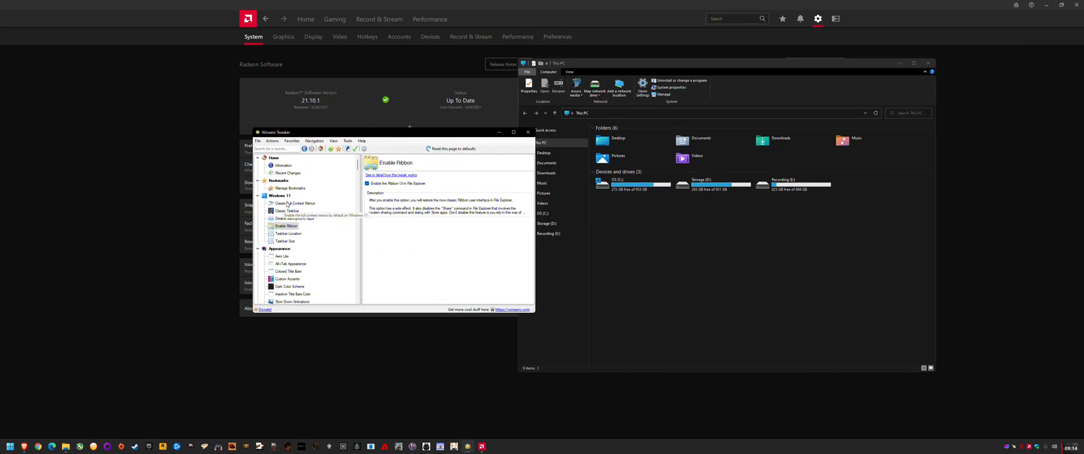
Select Classic Full Context Menus and check a Downloads zip's compact context menu for comparison
click(295, 204)
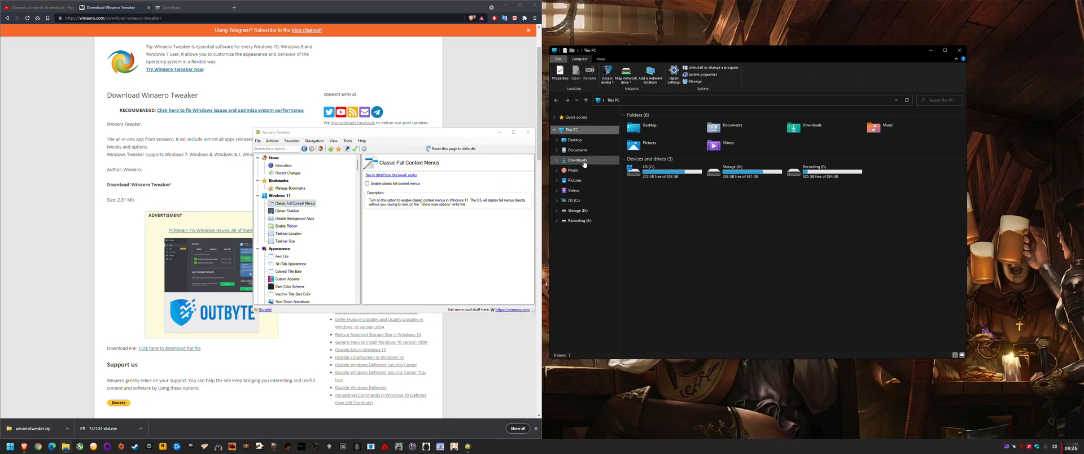
click(577, 159)
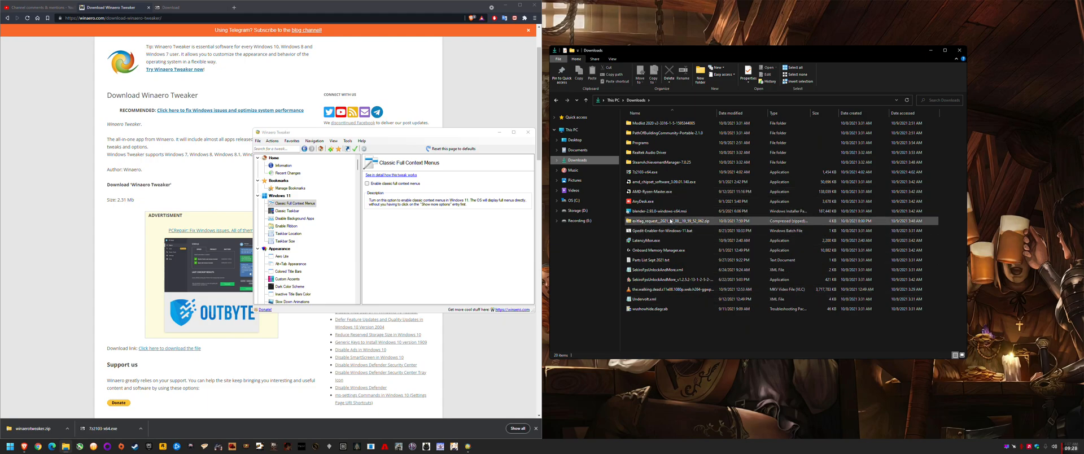
right_click(651, 220)
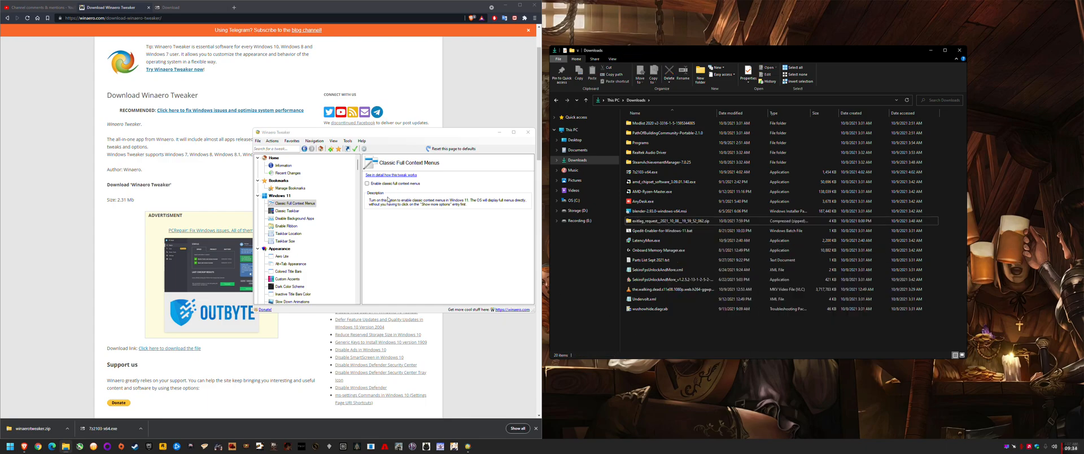
click(667, 220)
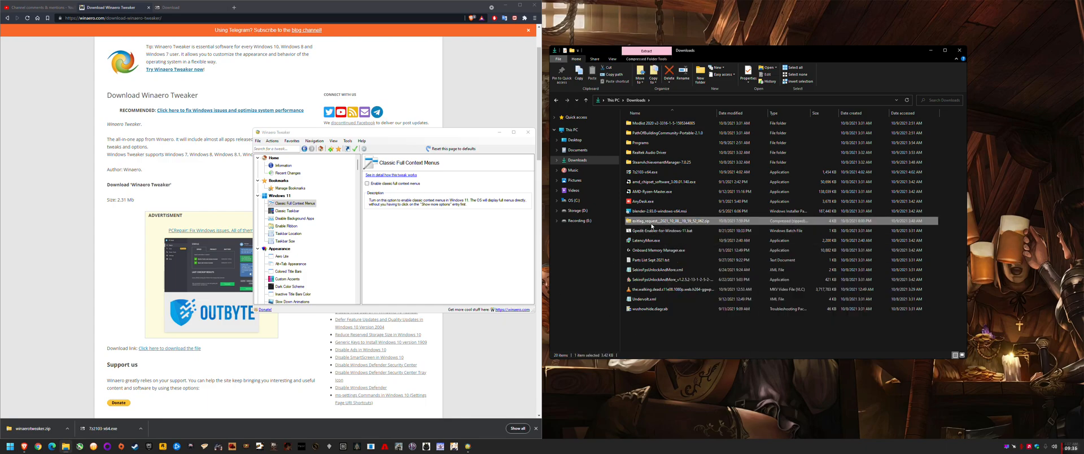
right_click(669, 220)
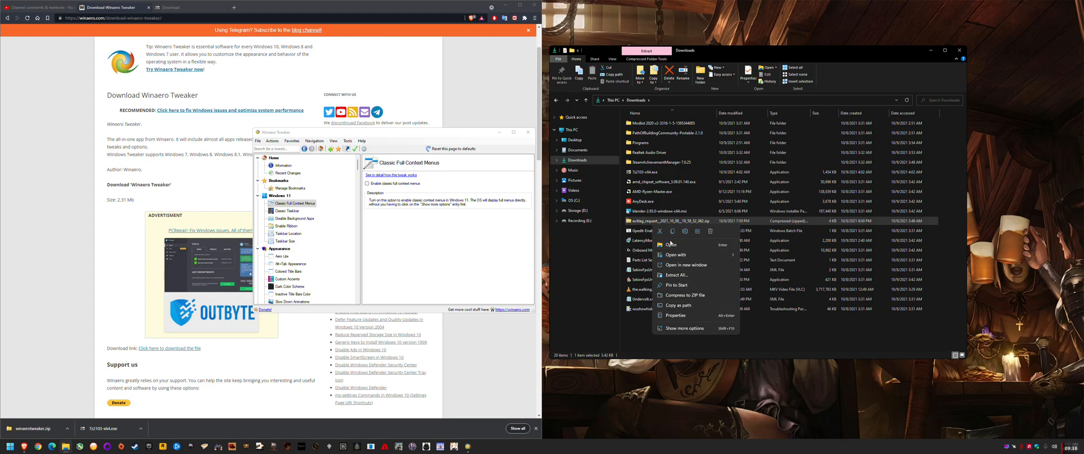
mouse_move(420, 264)
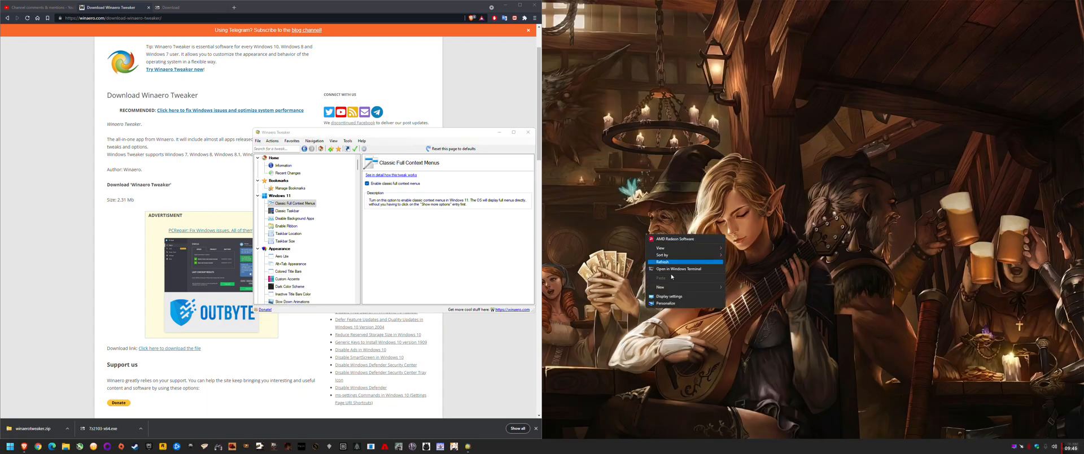
mouse_move(673, 227)
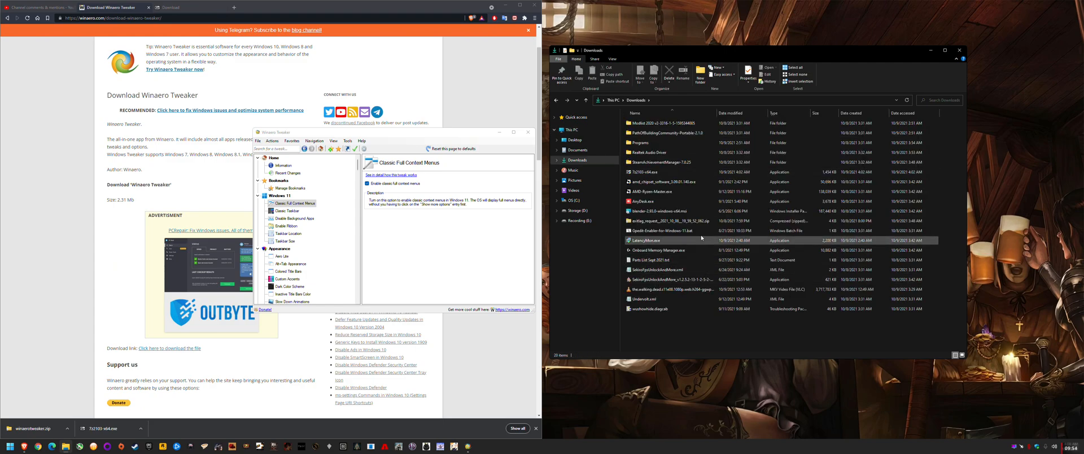
Test a Downloads file's classic full context menu after restart, then bring up the Start menu
right_click(671, 220)
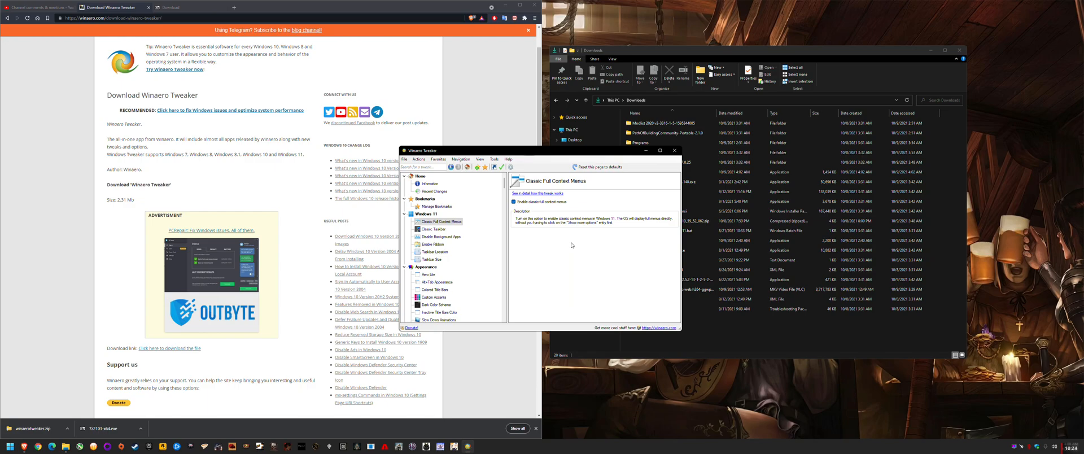
mouse_move(480, 229)
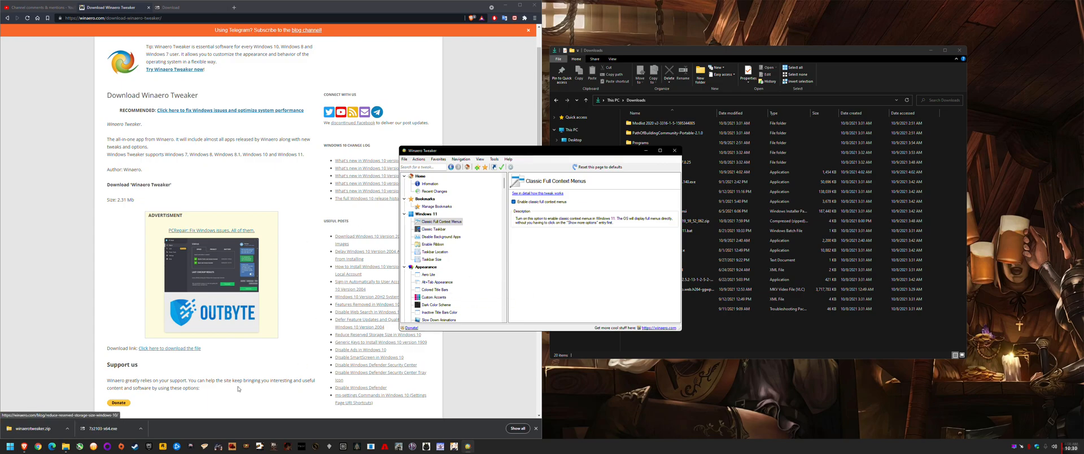
click(7, 446)
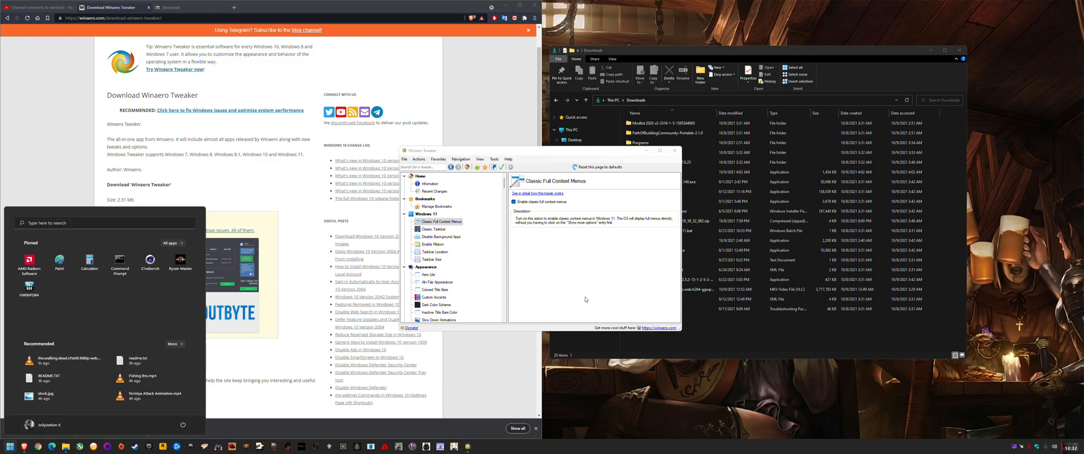
mouse_move(591, 158)
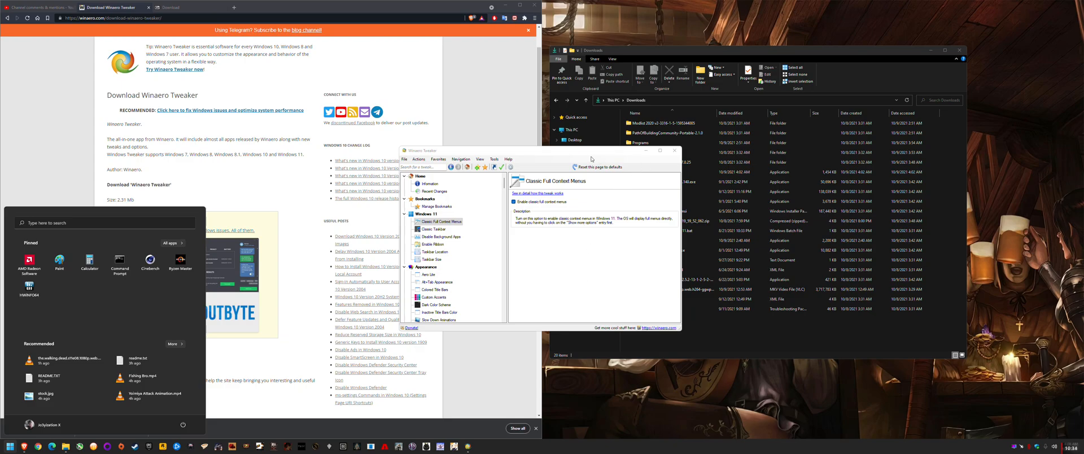